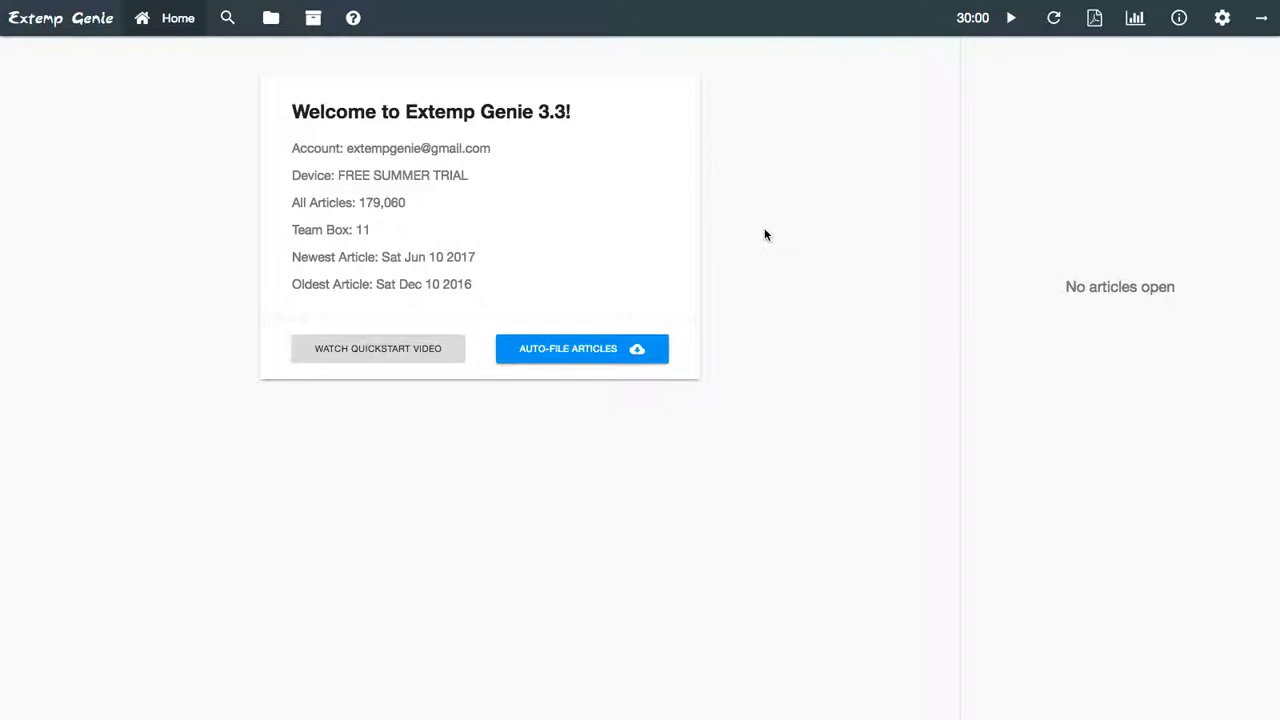
mouse_move(330, 82)
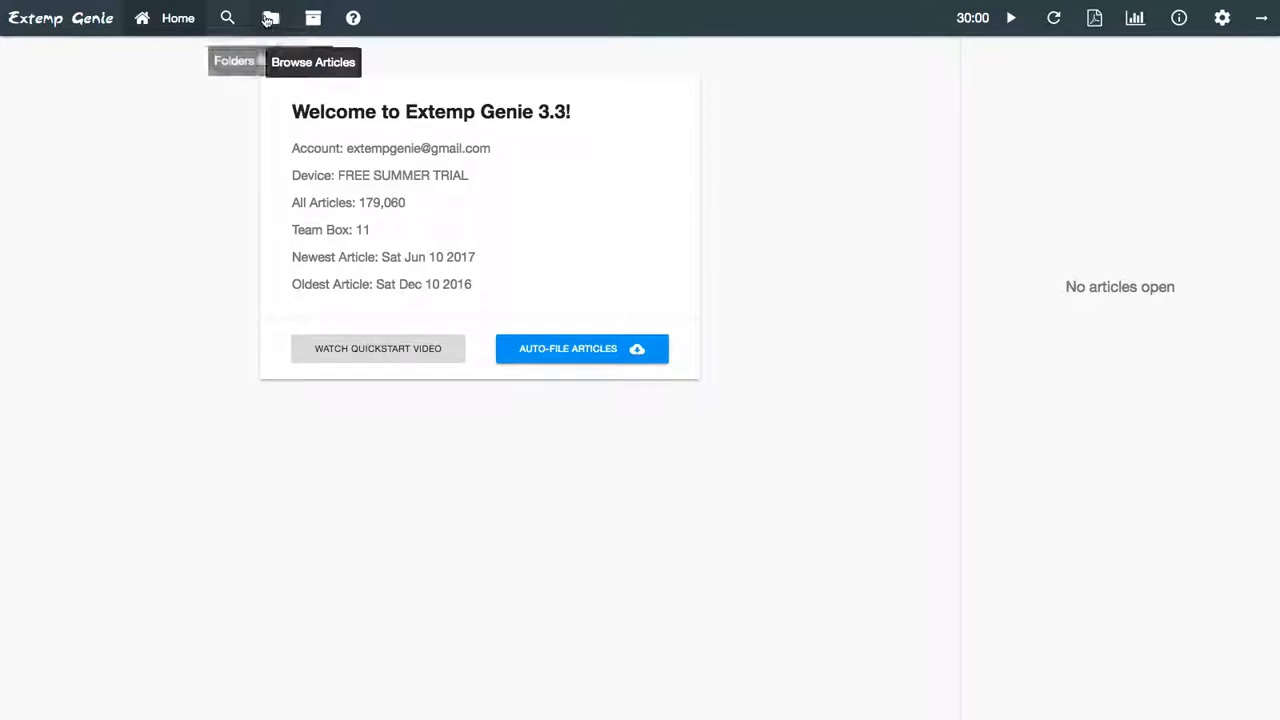
- Show the Folders & Collections browser with the Domestic and International folders
click(232, 60)
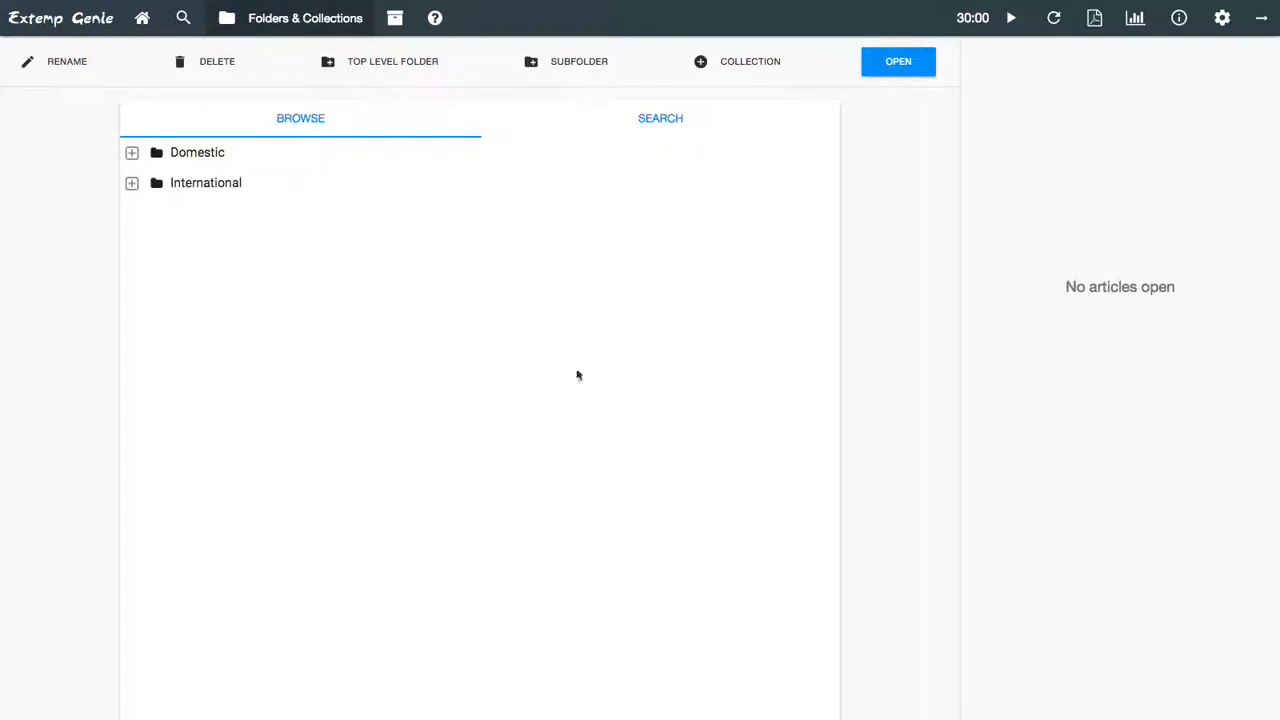
mouse_move(1070, 200)
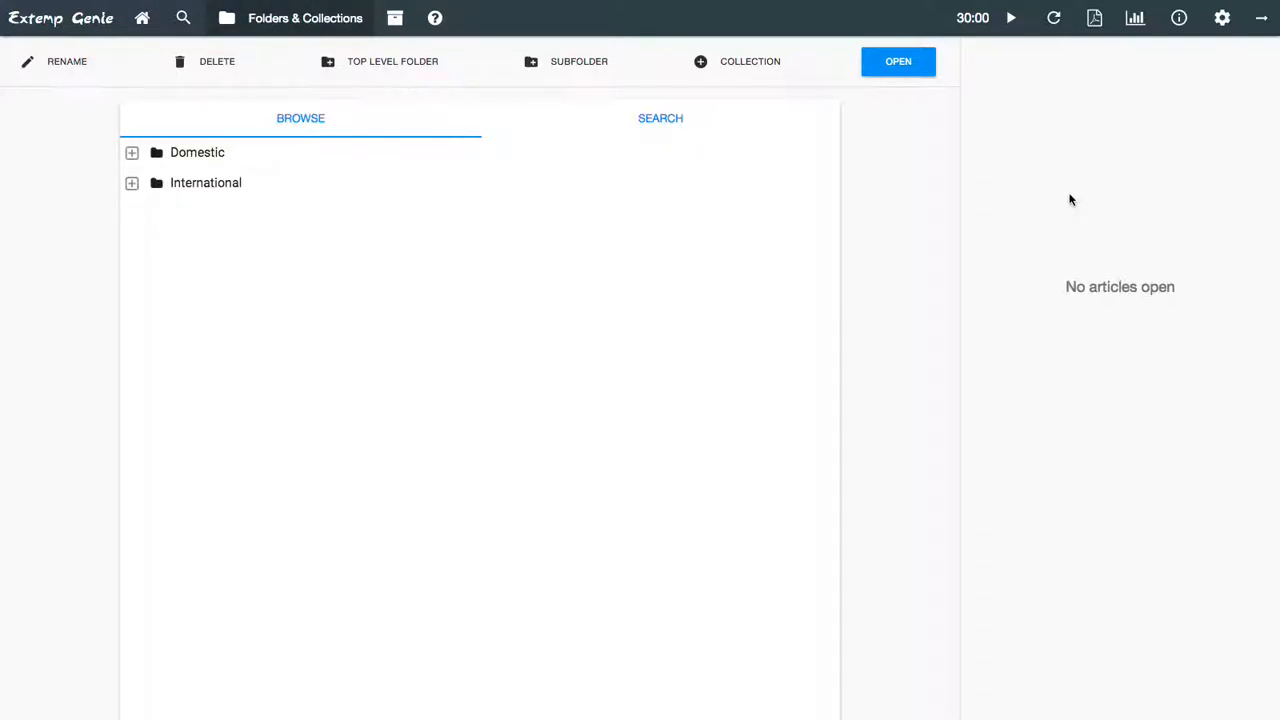
mouse_move(1098, 196)
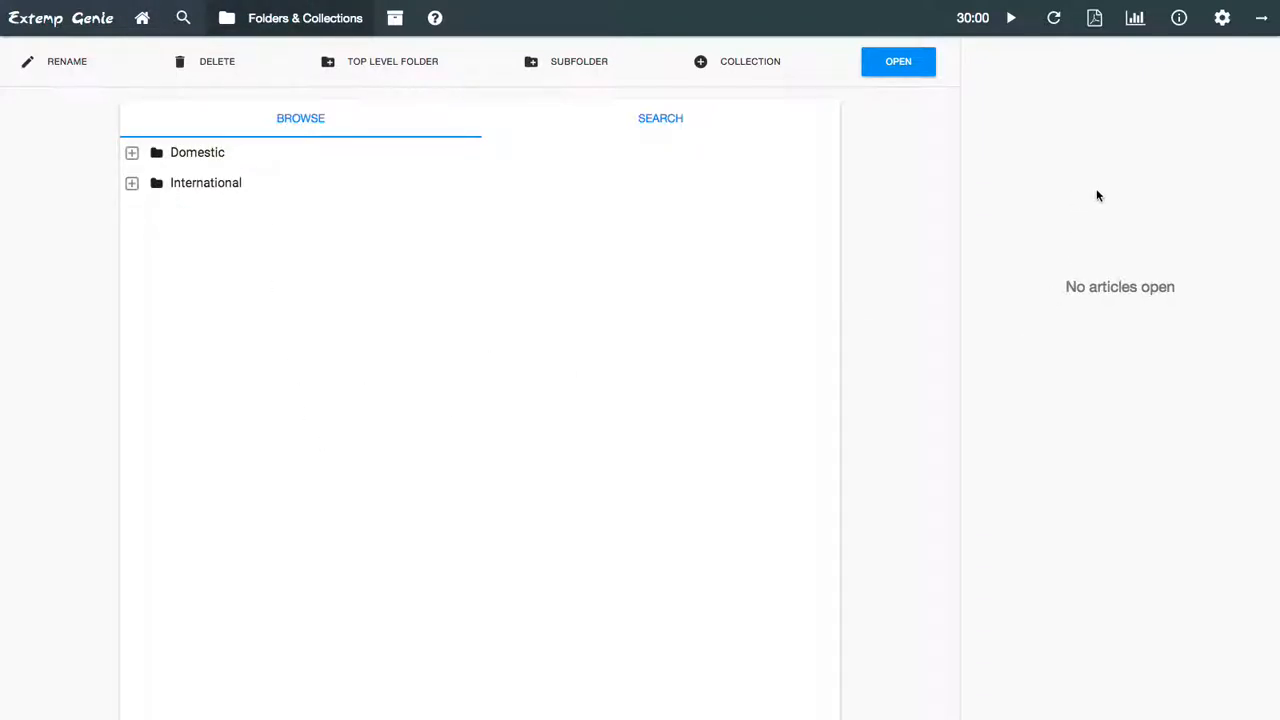
mouse_move(1184, 56)
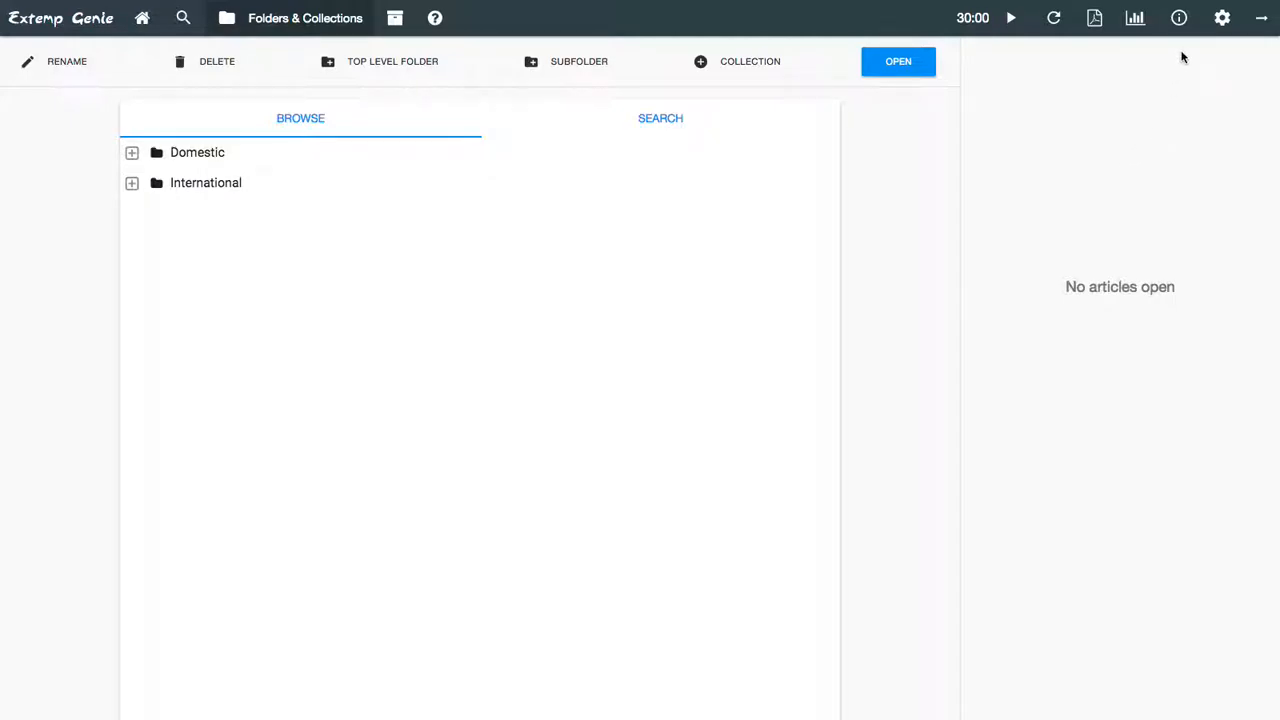
mouse_move(1180, 18)
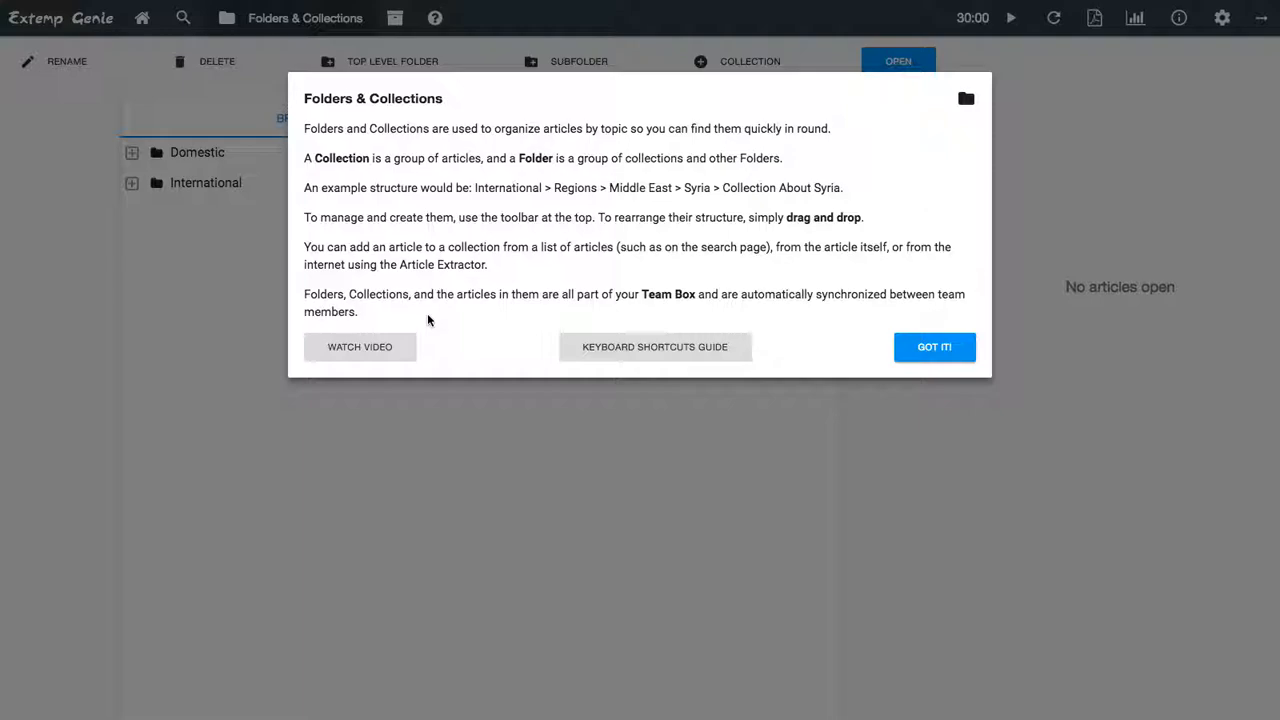
mouse_move(588, 308)
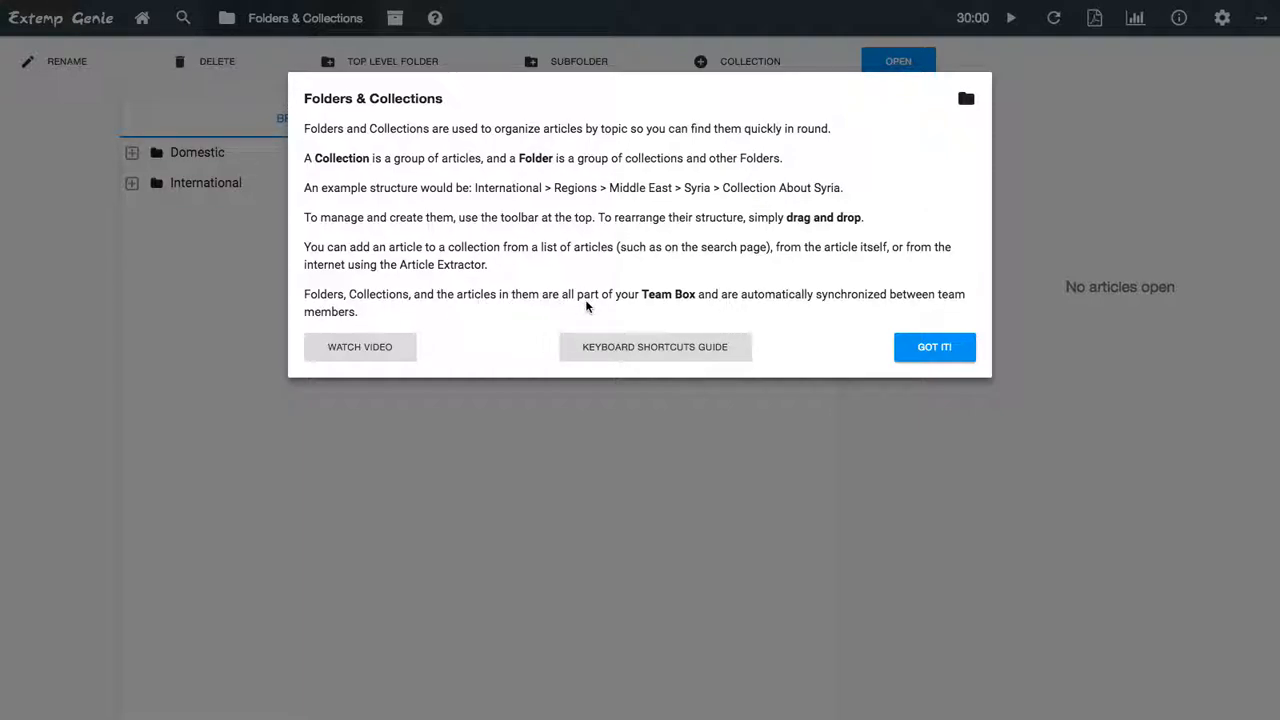
mouse_move(532, 348)
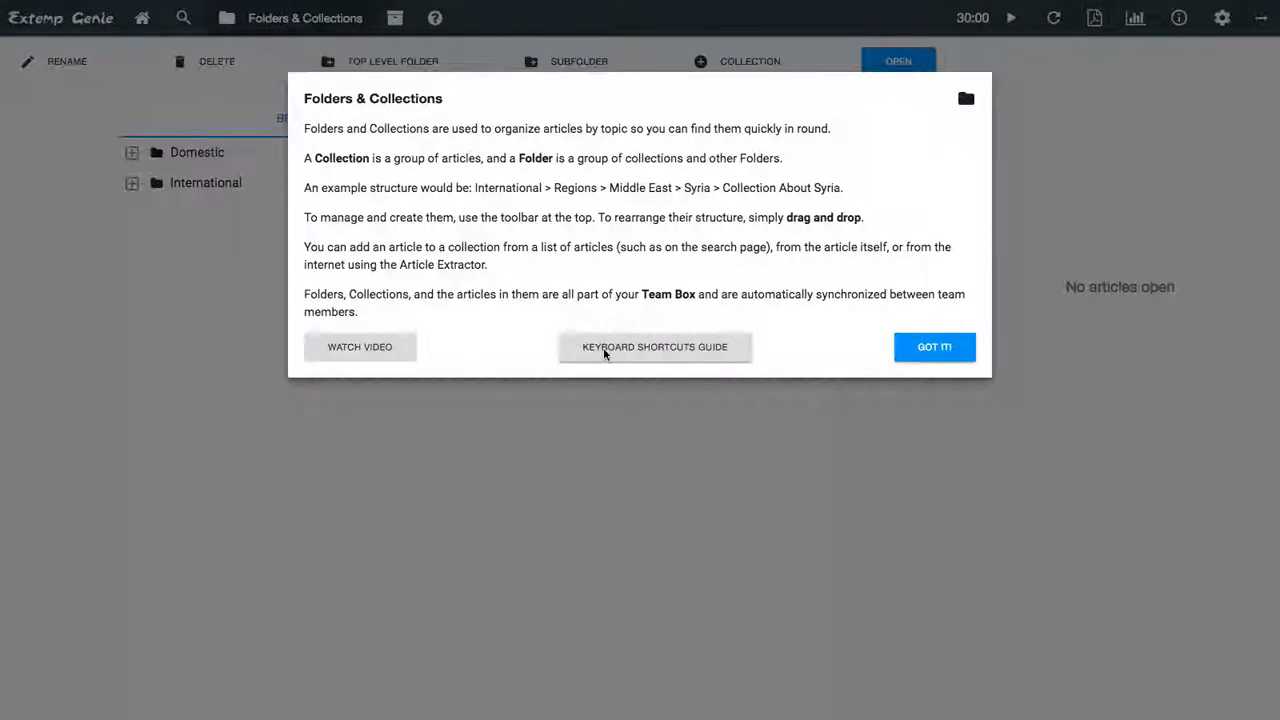
- Read through the Keyboard Shortcuts Guide's extractor, article view, list and sidebar sections
click(654, 348)
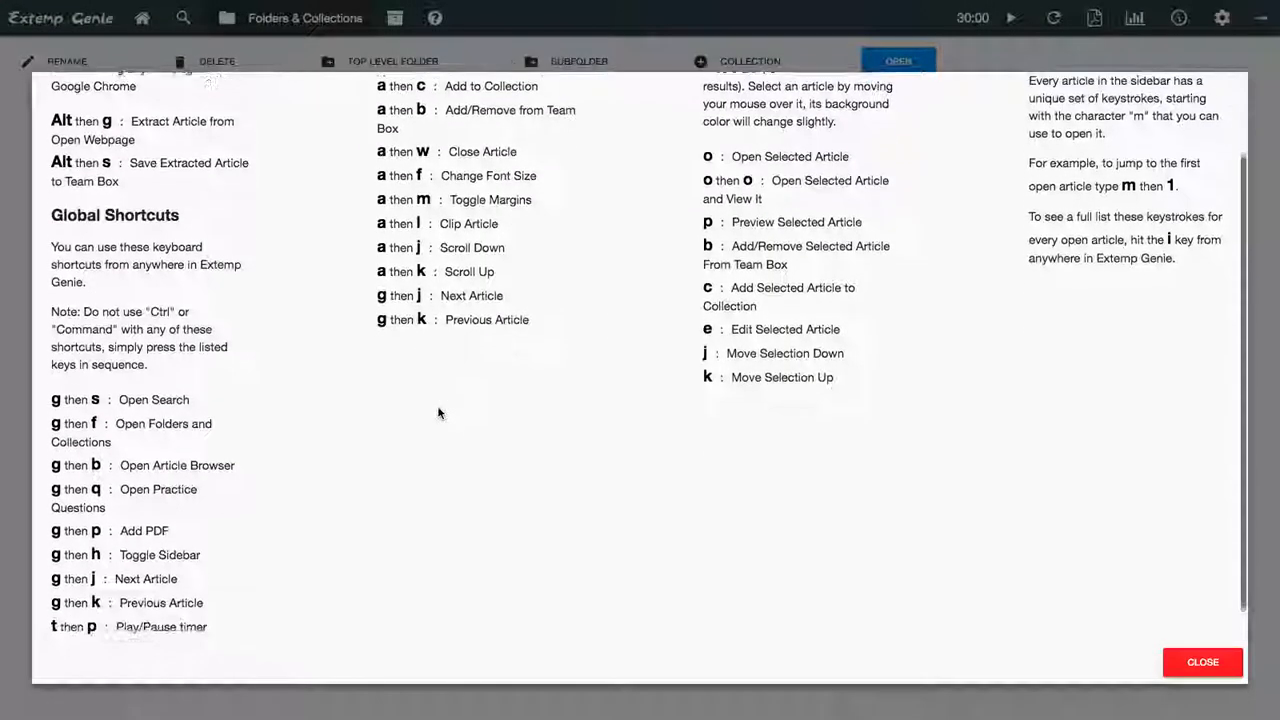
scroll(up, 3)
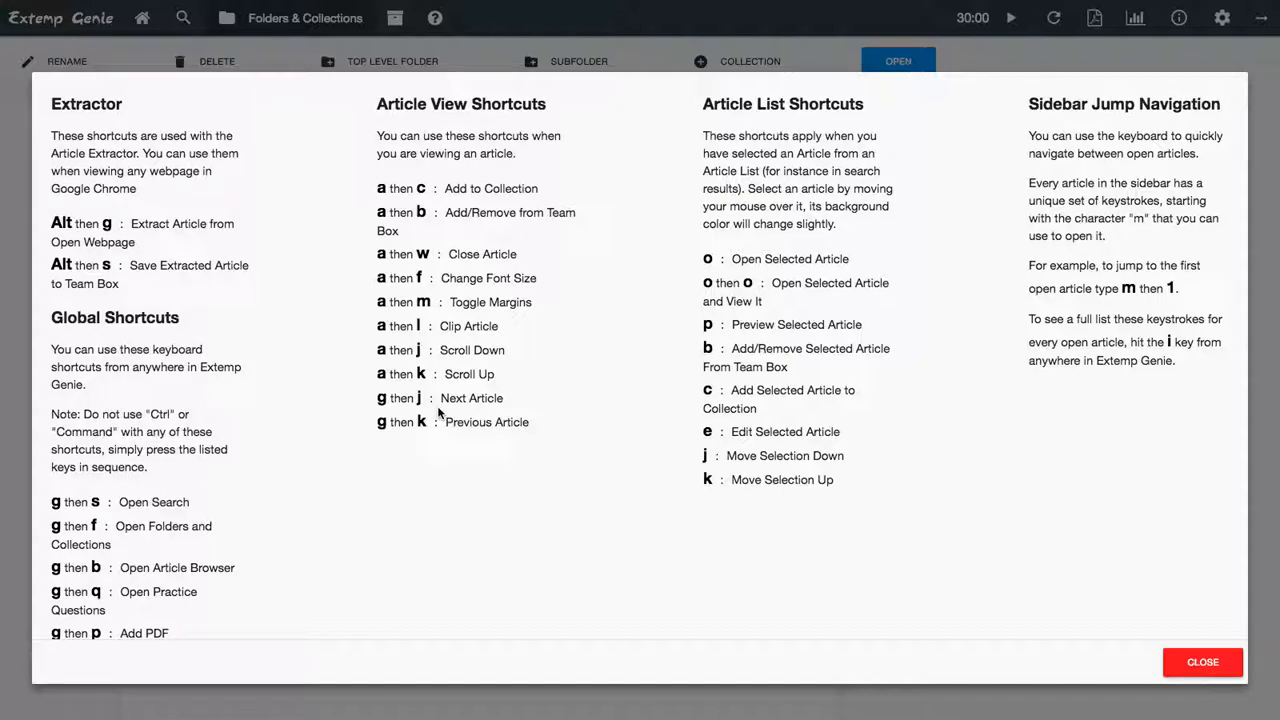
mouse_move(276, 402)
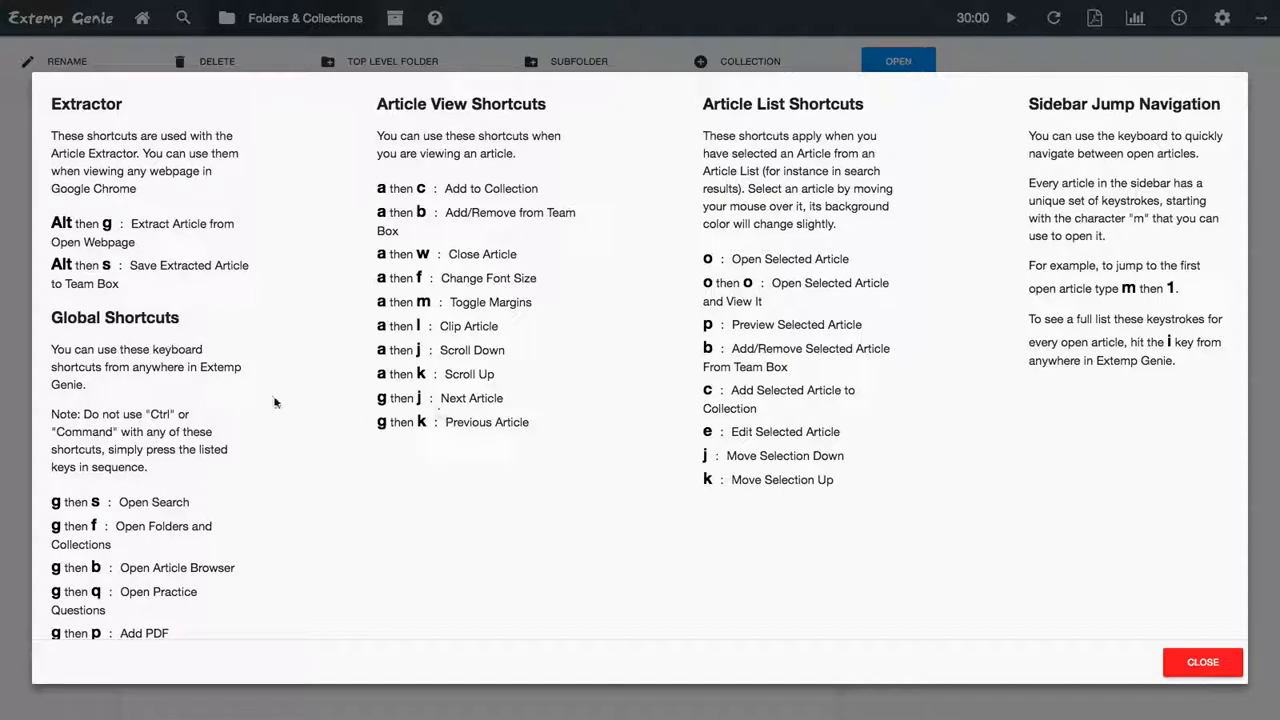
scroll(down, 3)
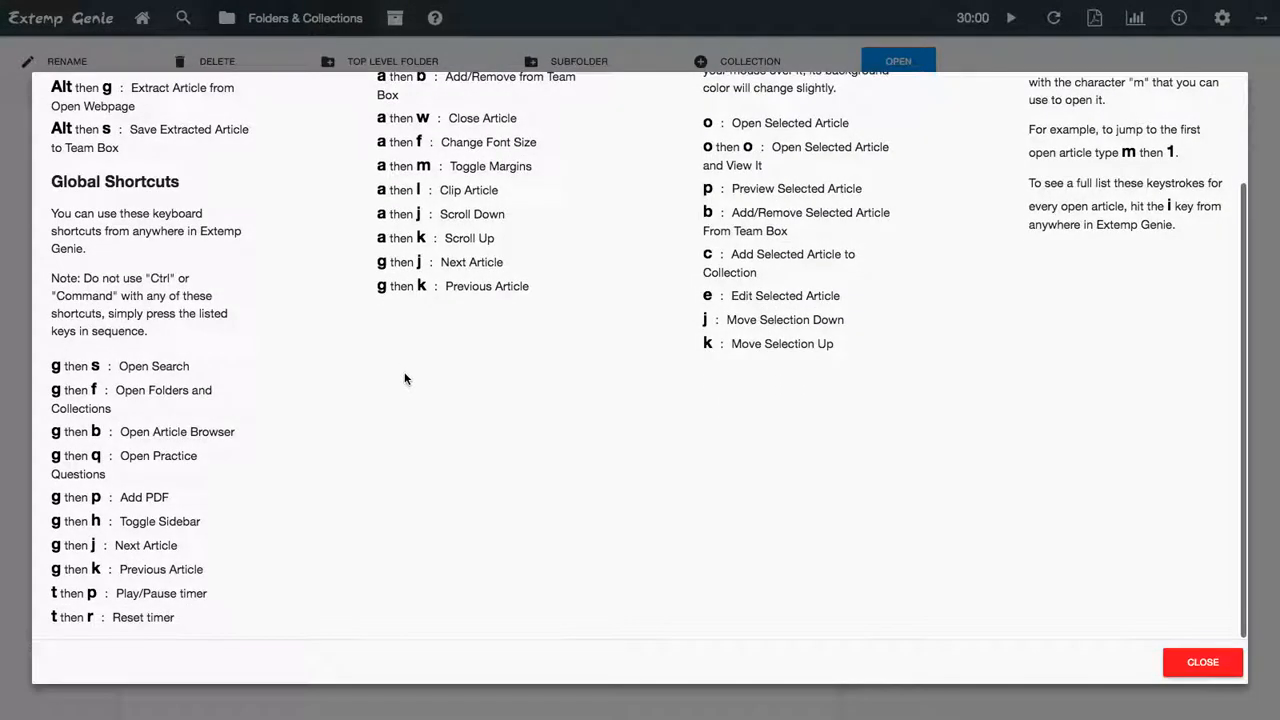
scroll(up, 3)
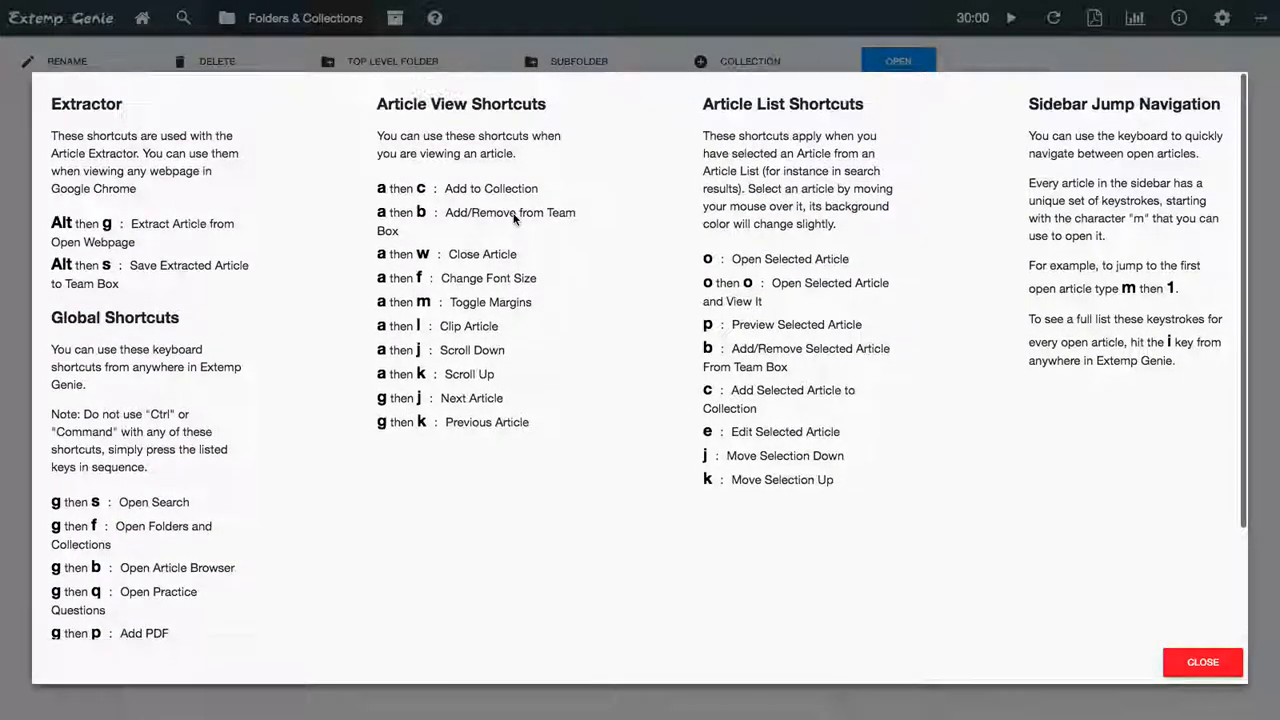
mouse_move(598, 372)
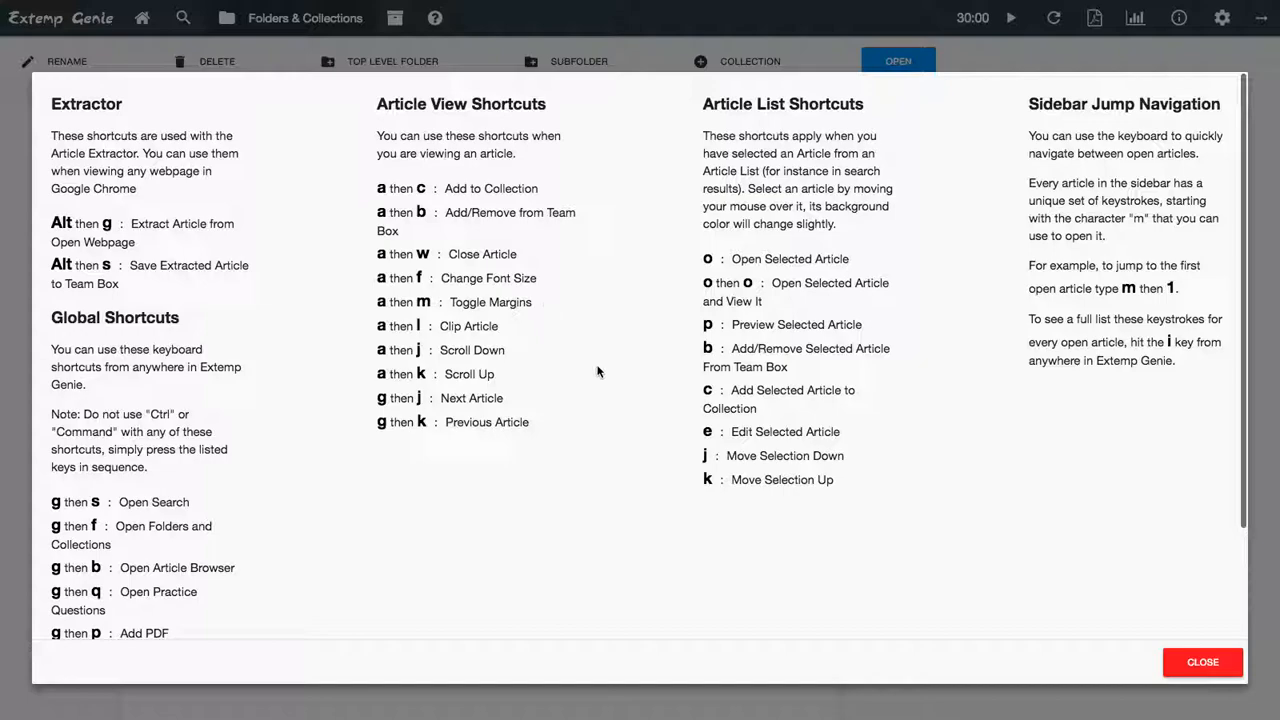
mouse_move(1076, 668)
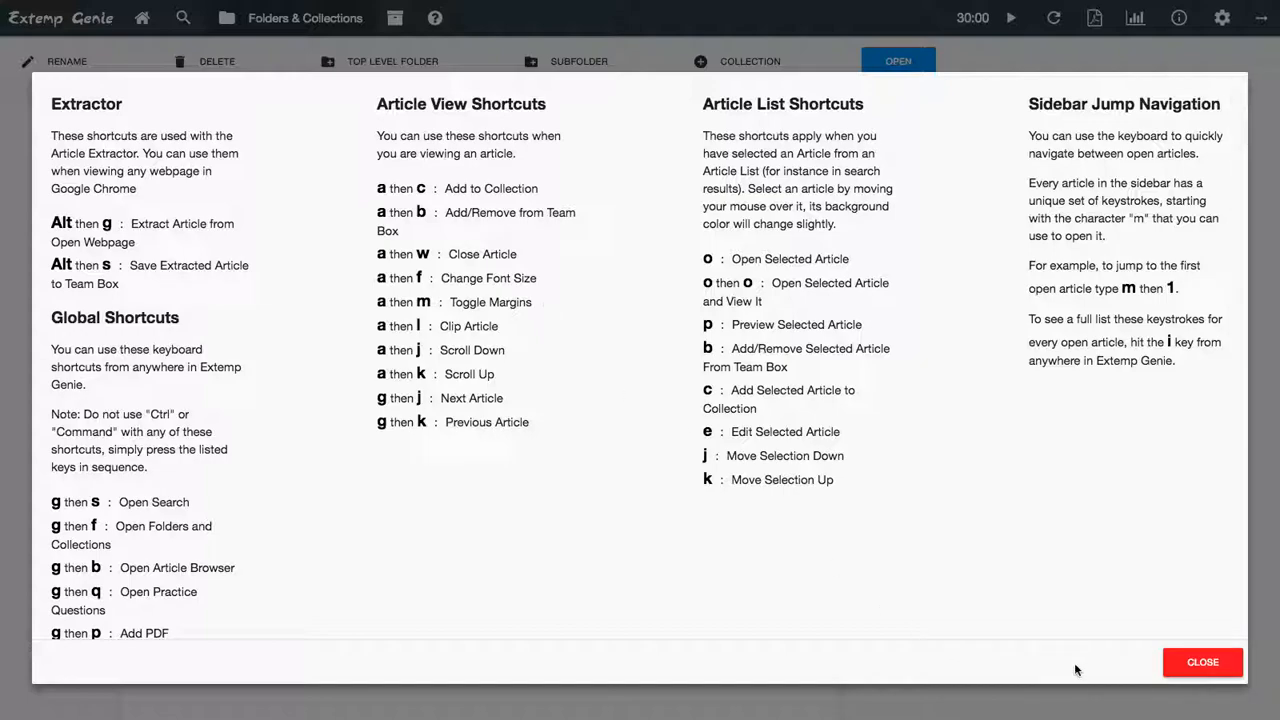
- Close the shortcuts guide, run the round timer briefly, then reset it to 30:00
click(1202, 662)
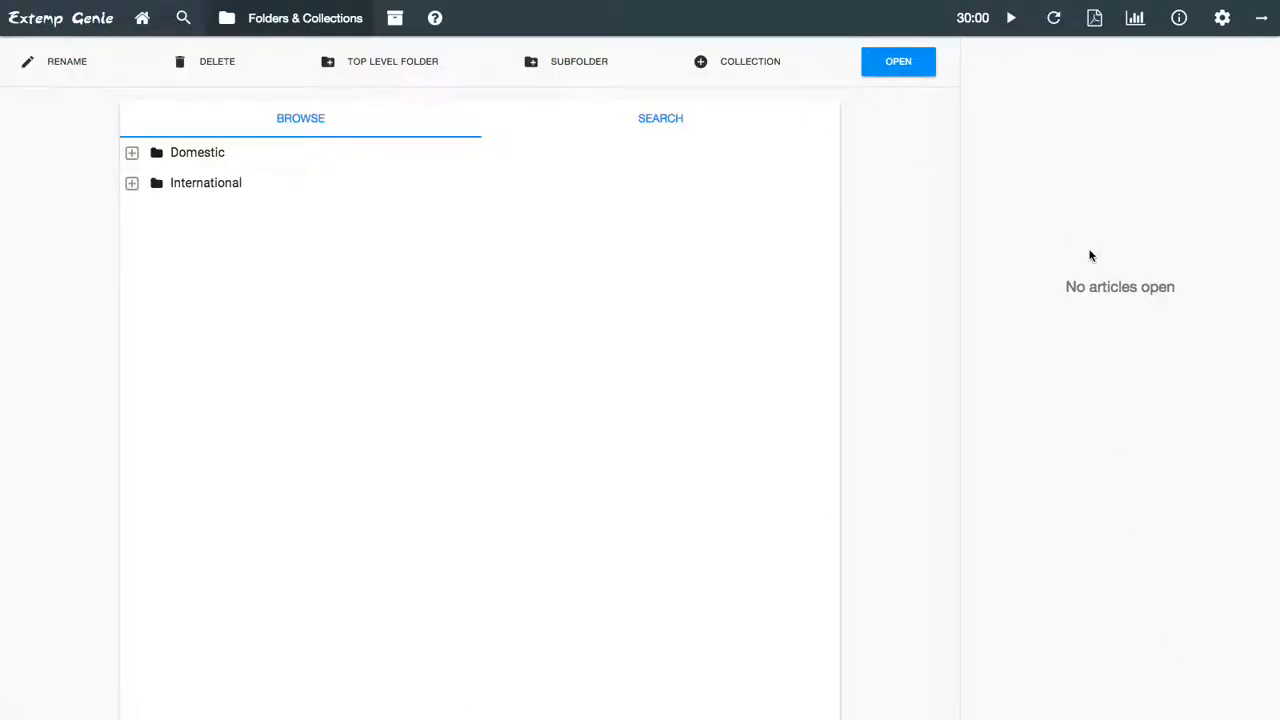
mouse_move(1002, 50)
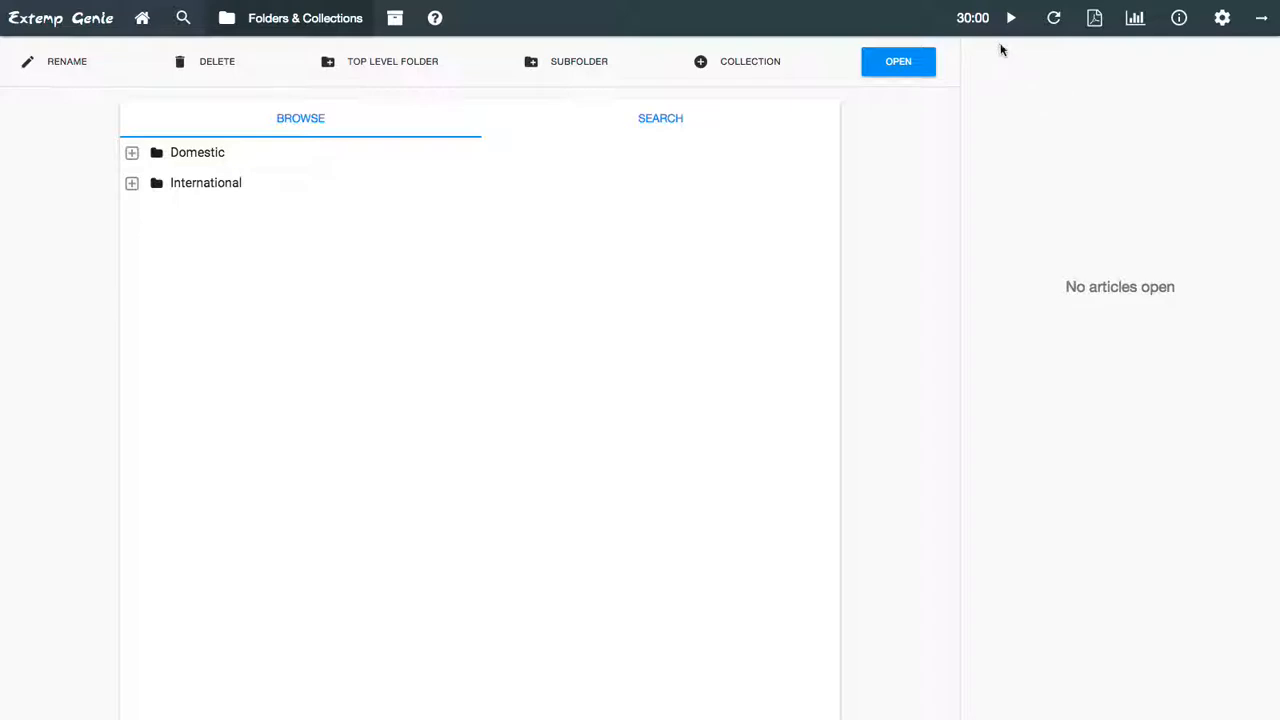
mouse_move(1052, 18)
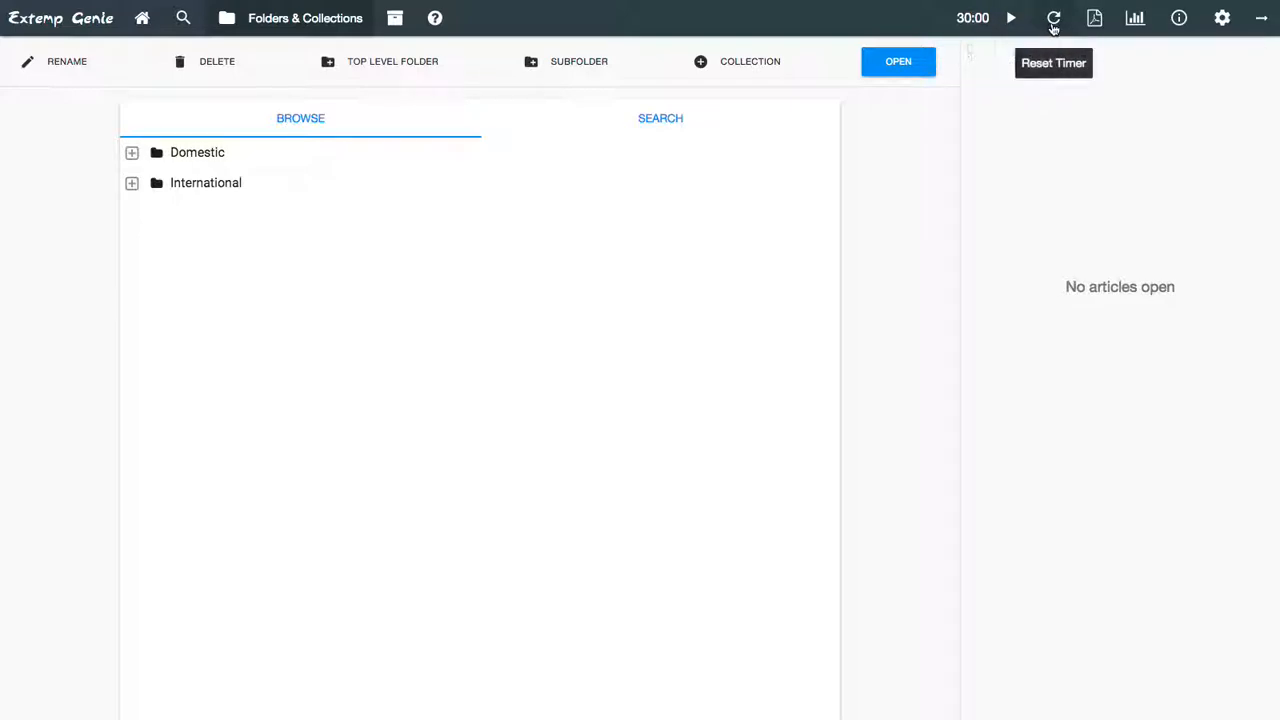
mouse_move(1012, 18)
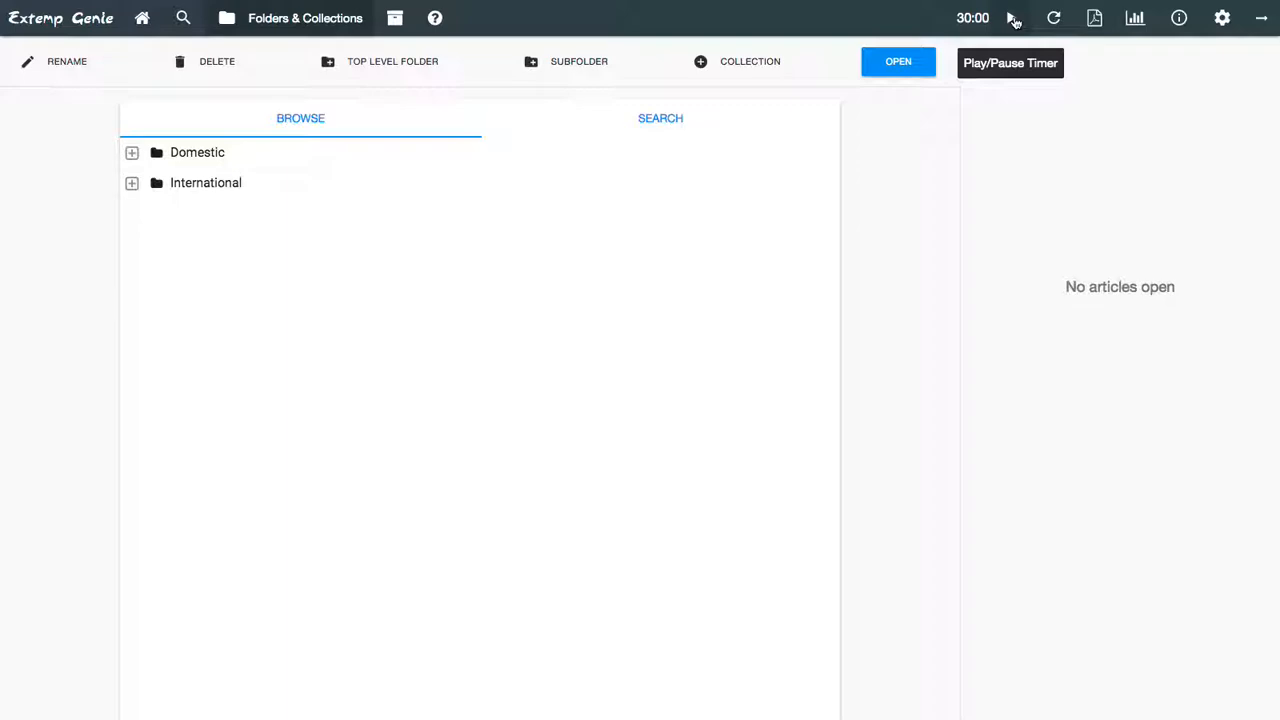
click(1010, 18)
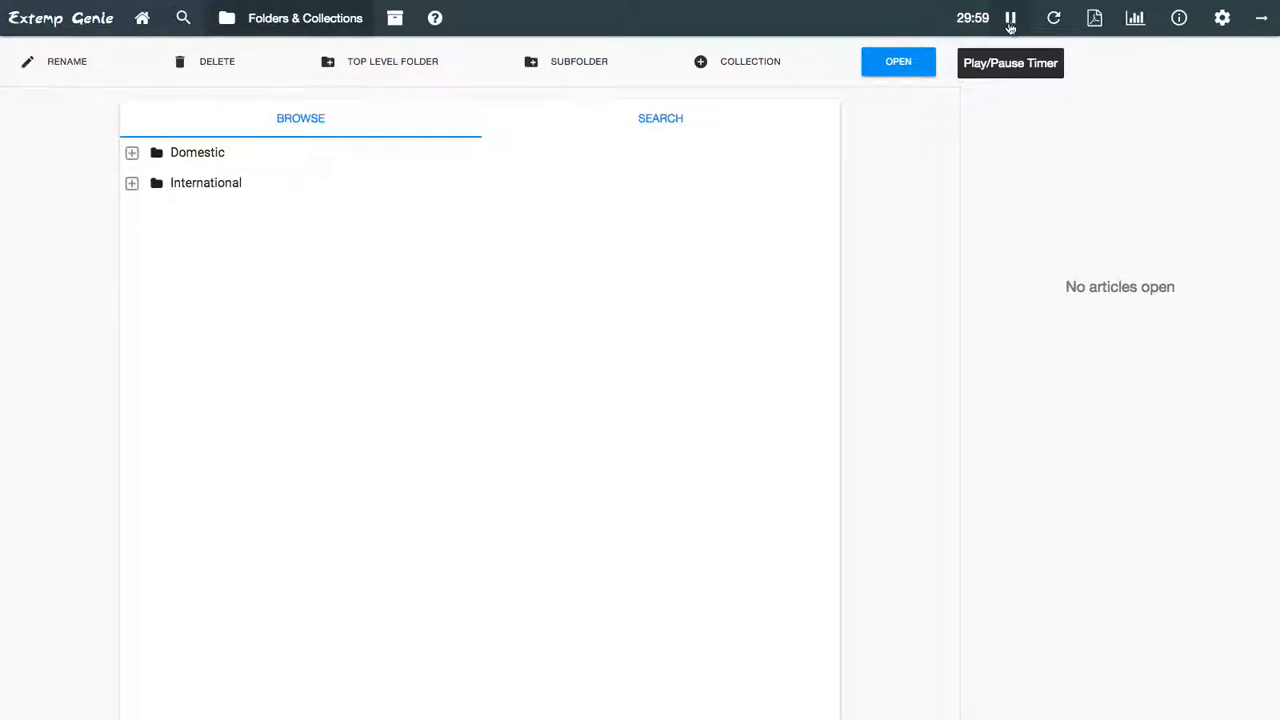
mouse_move(1010, 24)
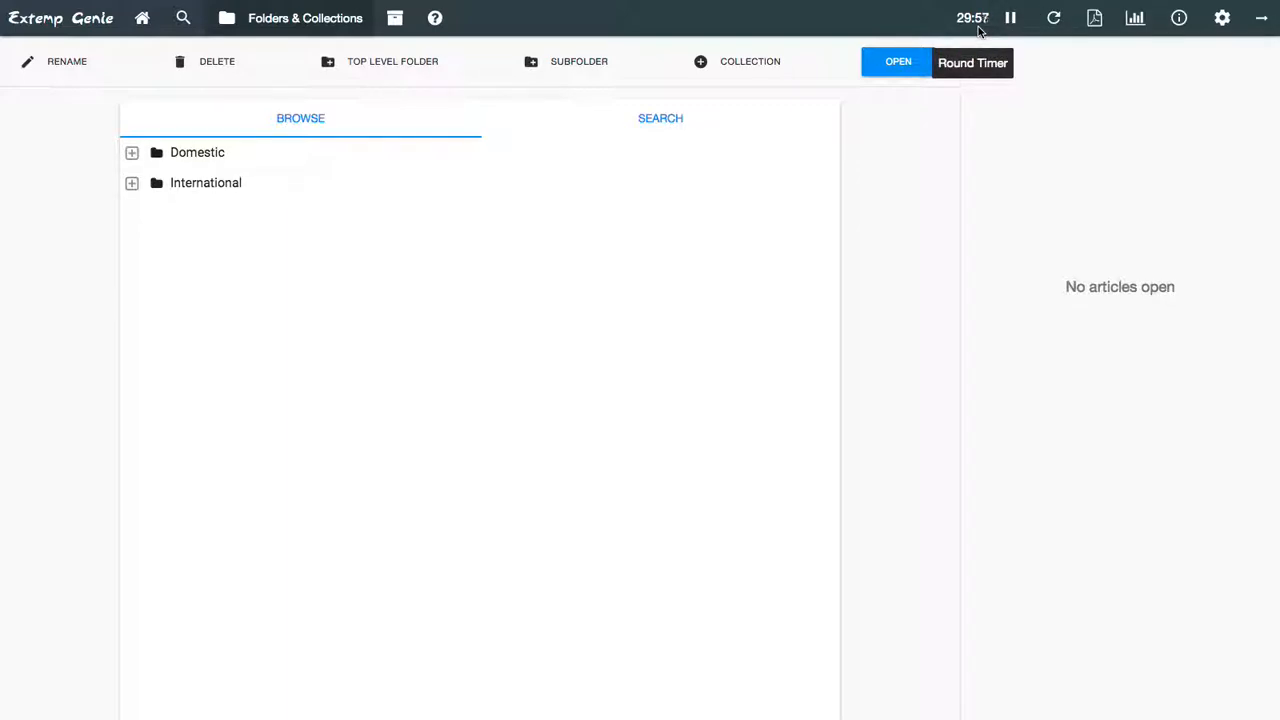
click(1010, 18)
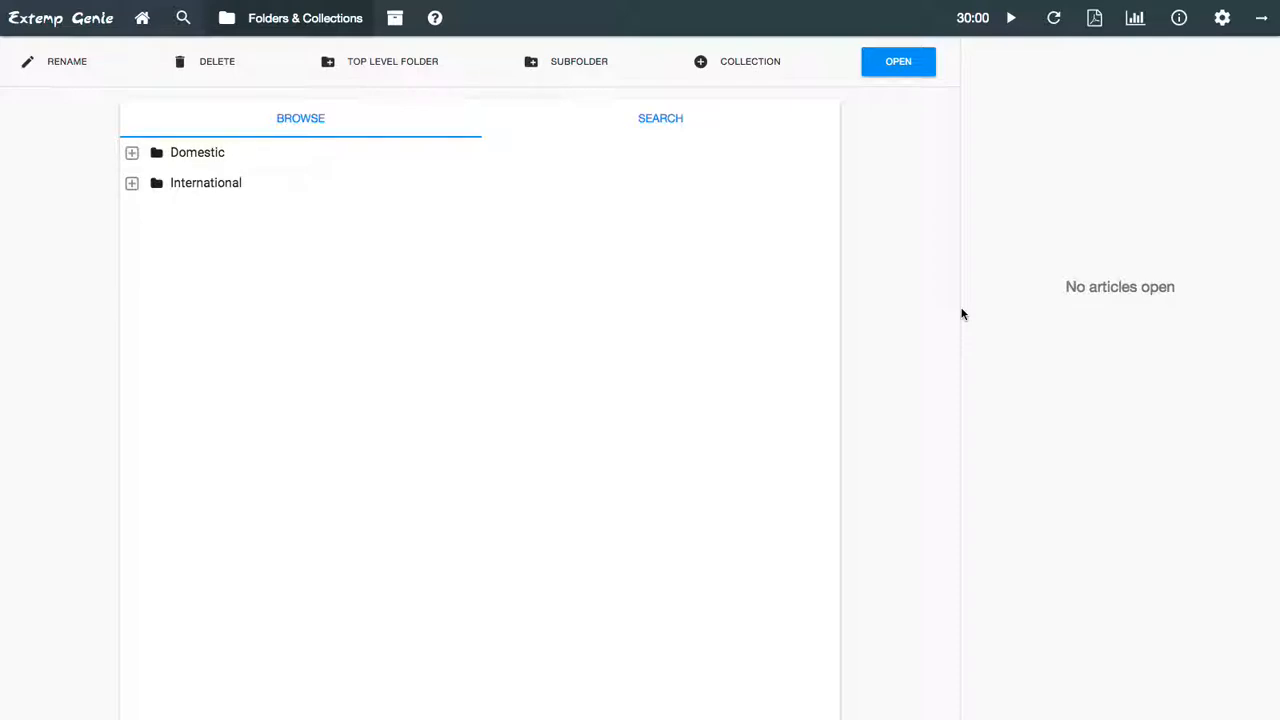
mouse_move(988, 284)
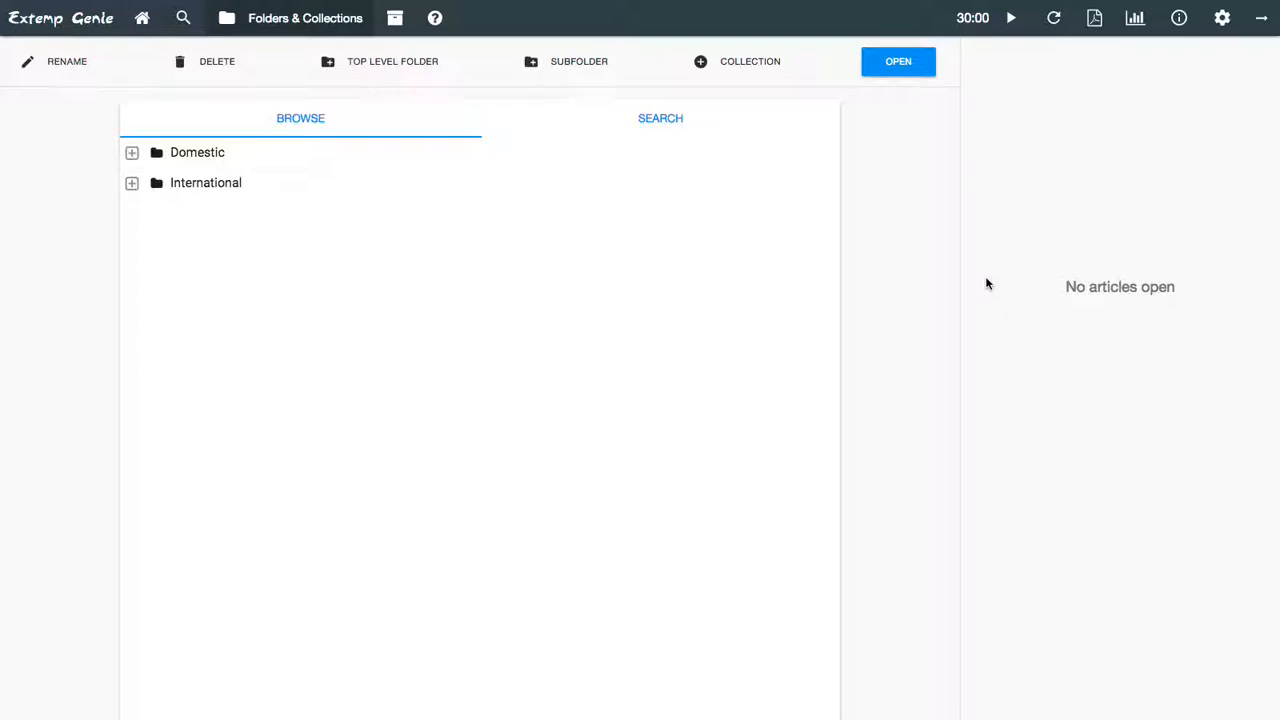
mouse_move(1084, 184)
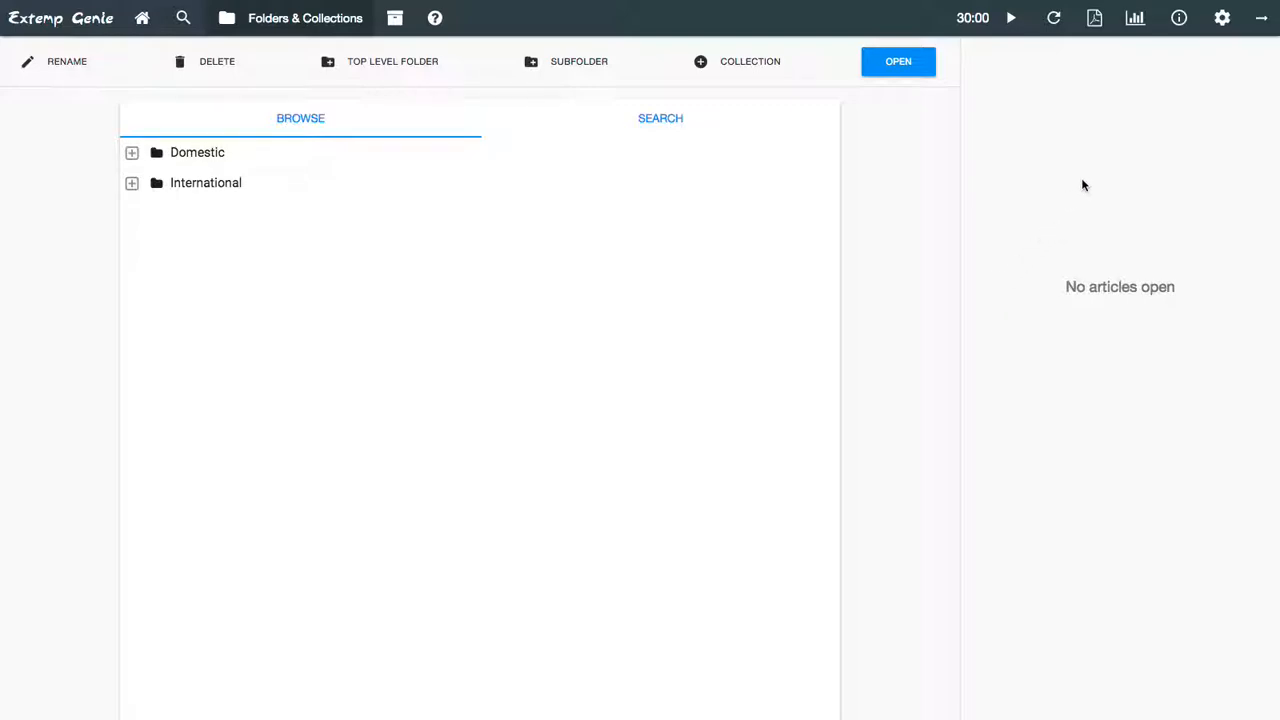
mouse_move(1218, 90)
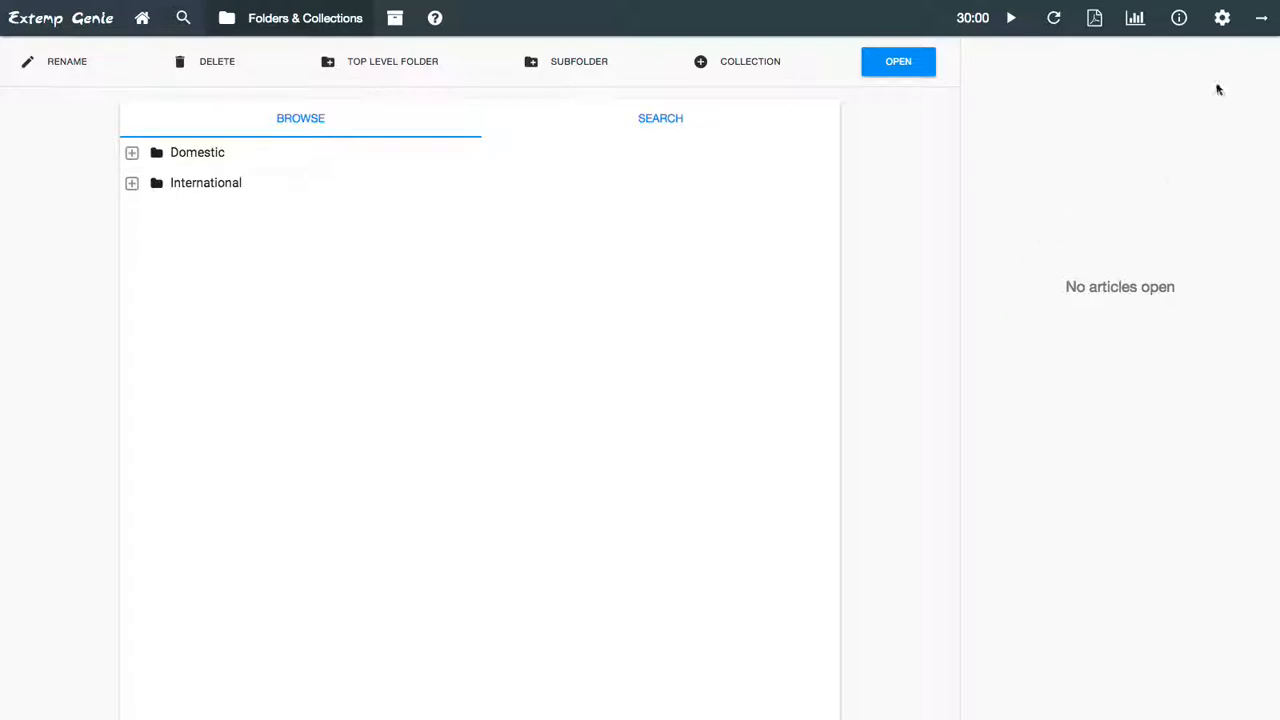
mouse_move(1222, 18)
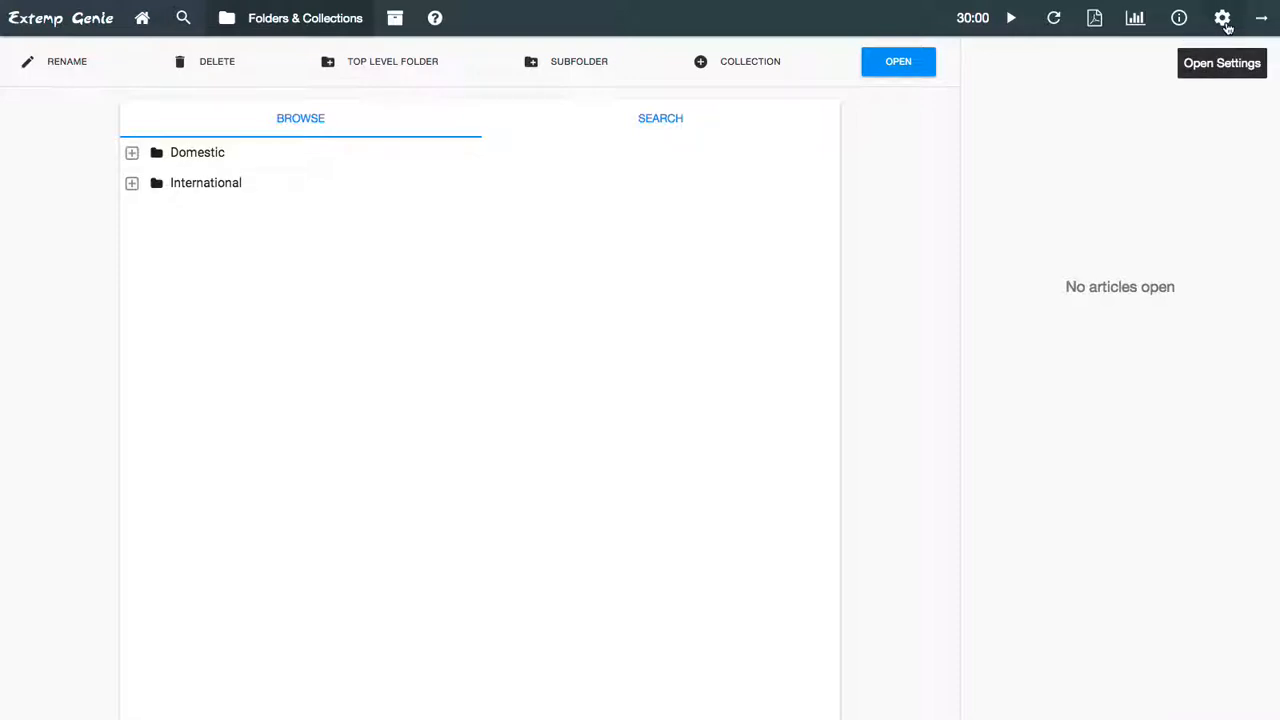
- Show the Source Manager with all news sources checked
click(1222, 18)
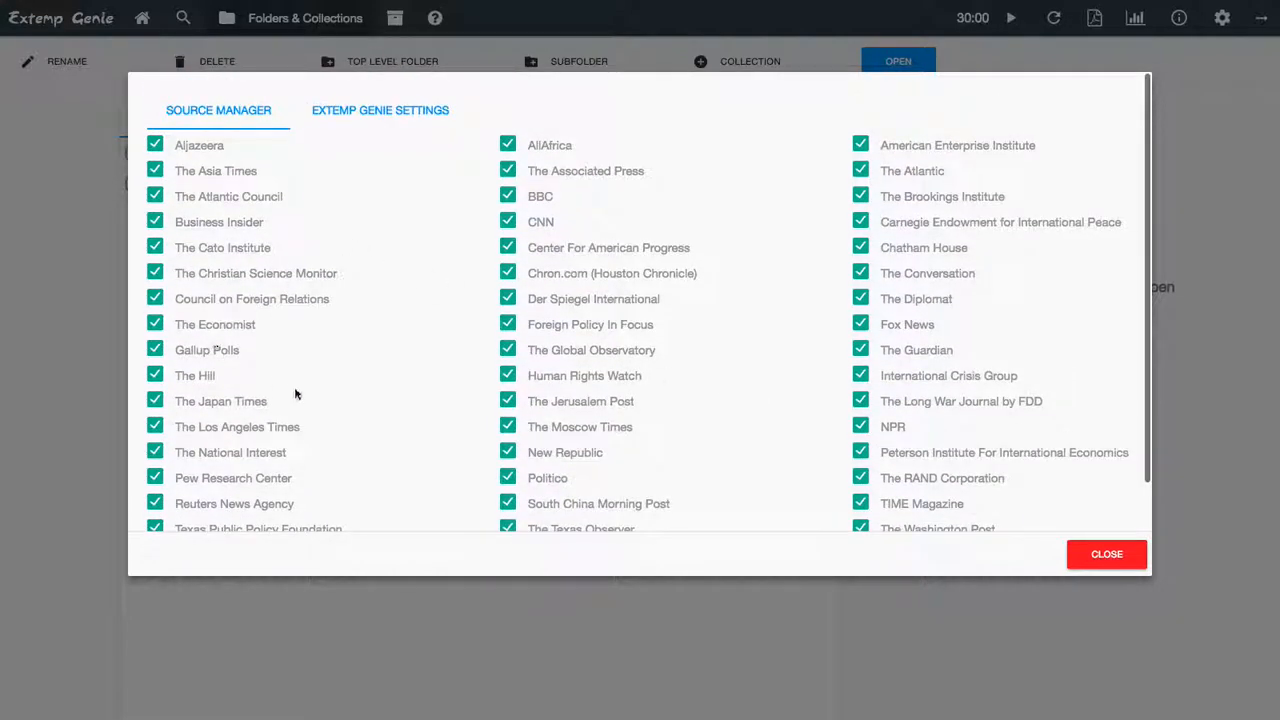
mouse_move(392, 232)
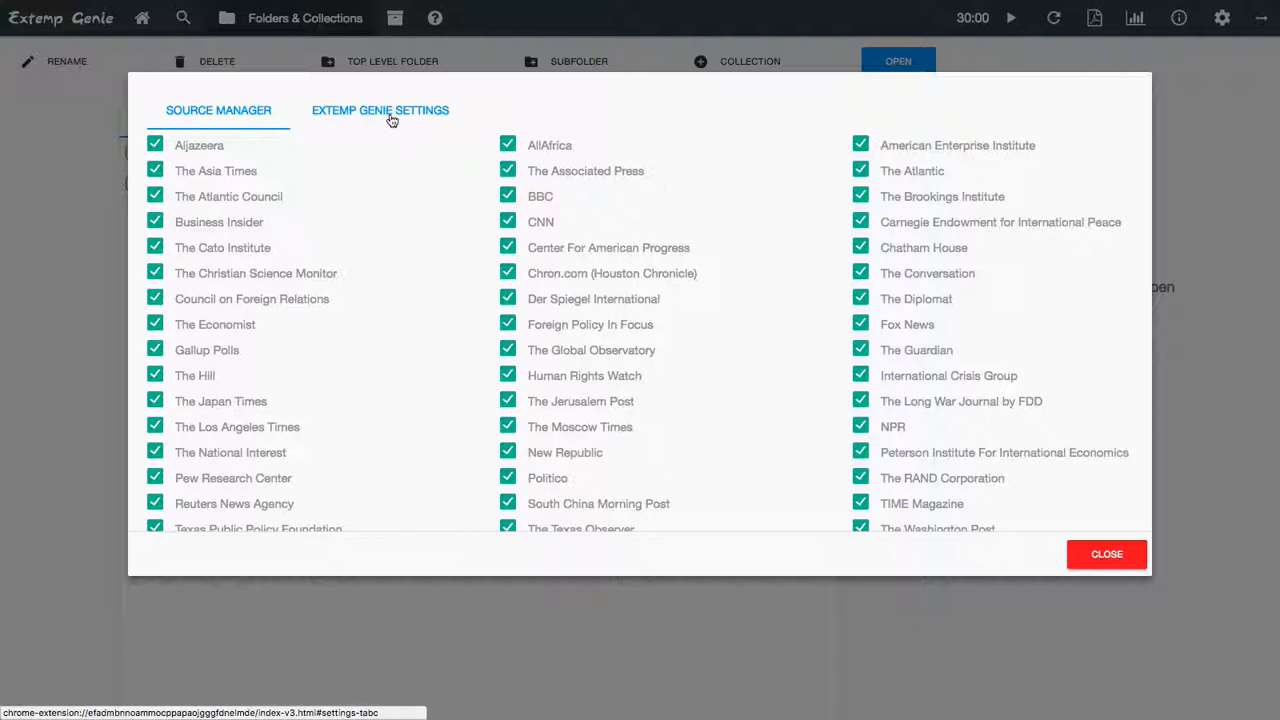
- Set Timer Length to 20 minutes in general settings so the header reads 20:00
click(380, 110)
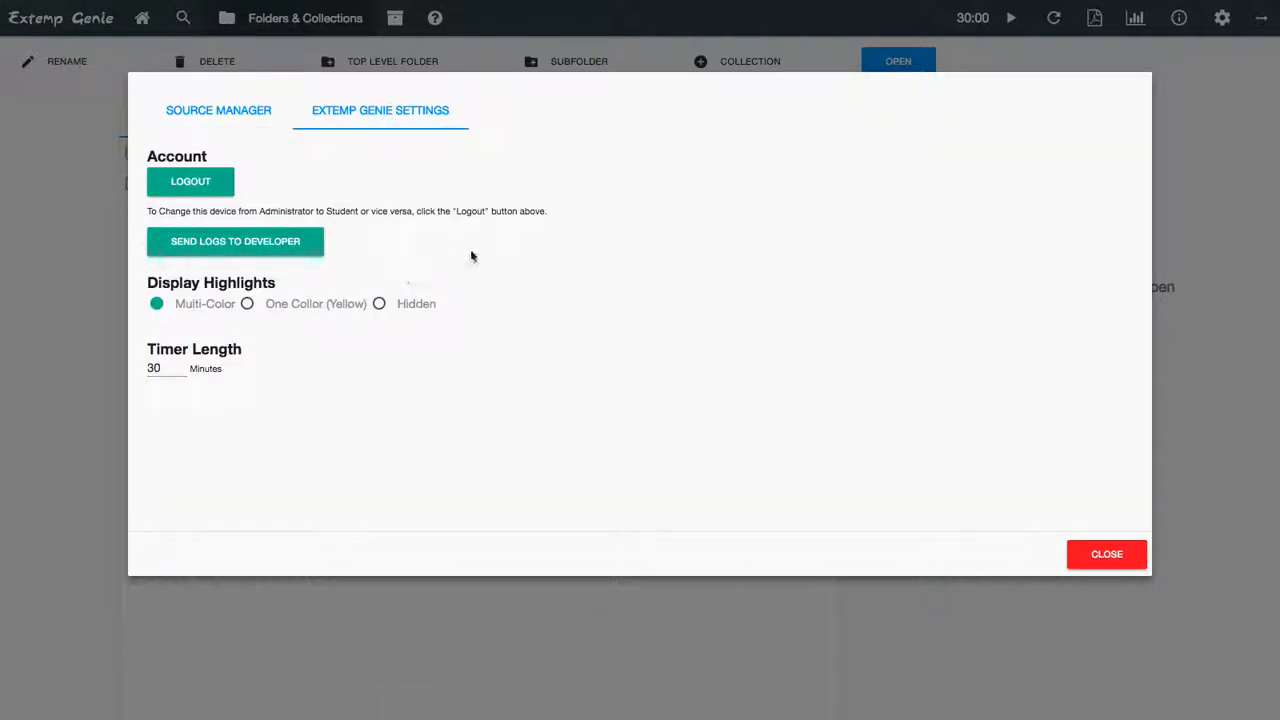
mouse_move(404, 242)
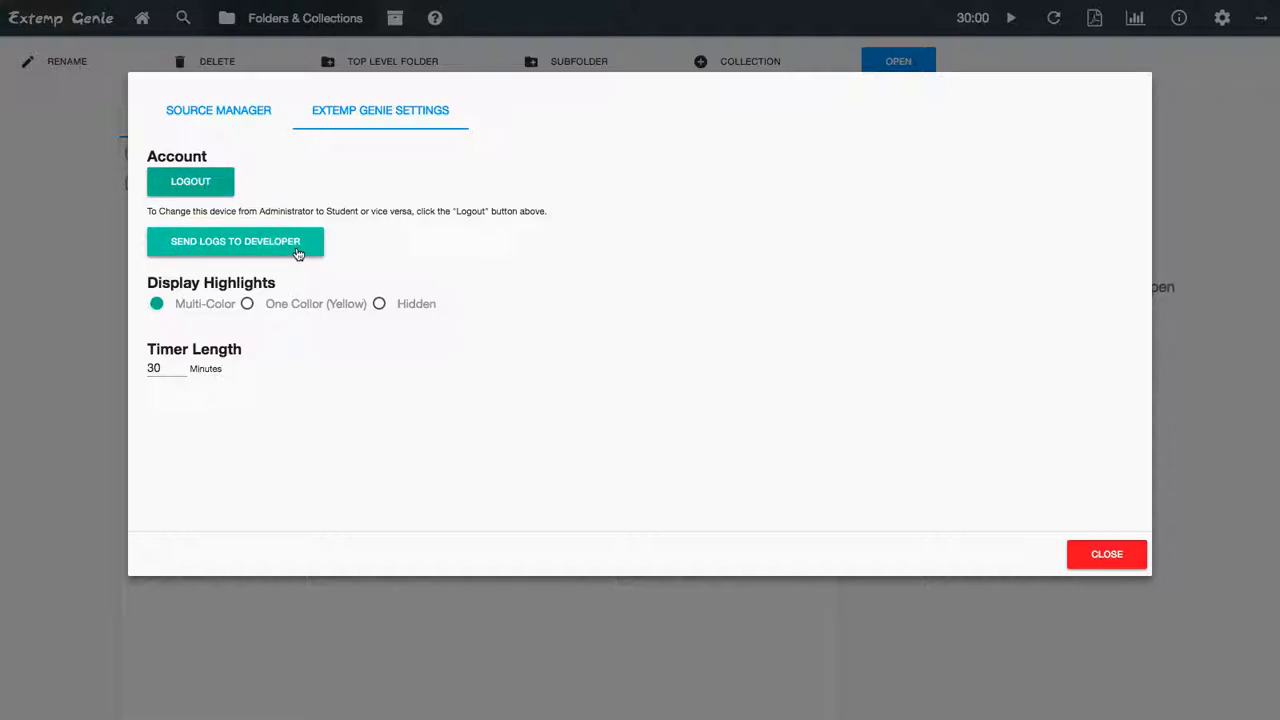
mouse_move(448, 272)
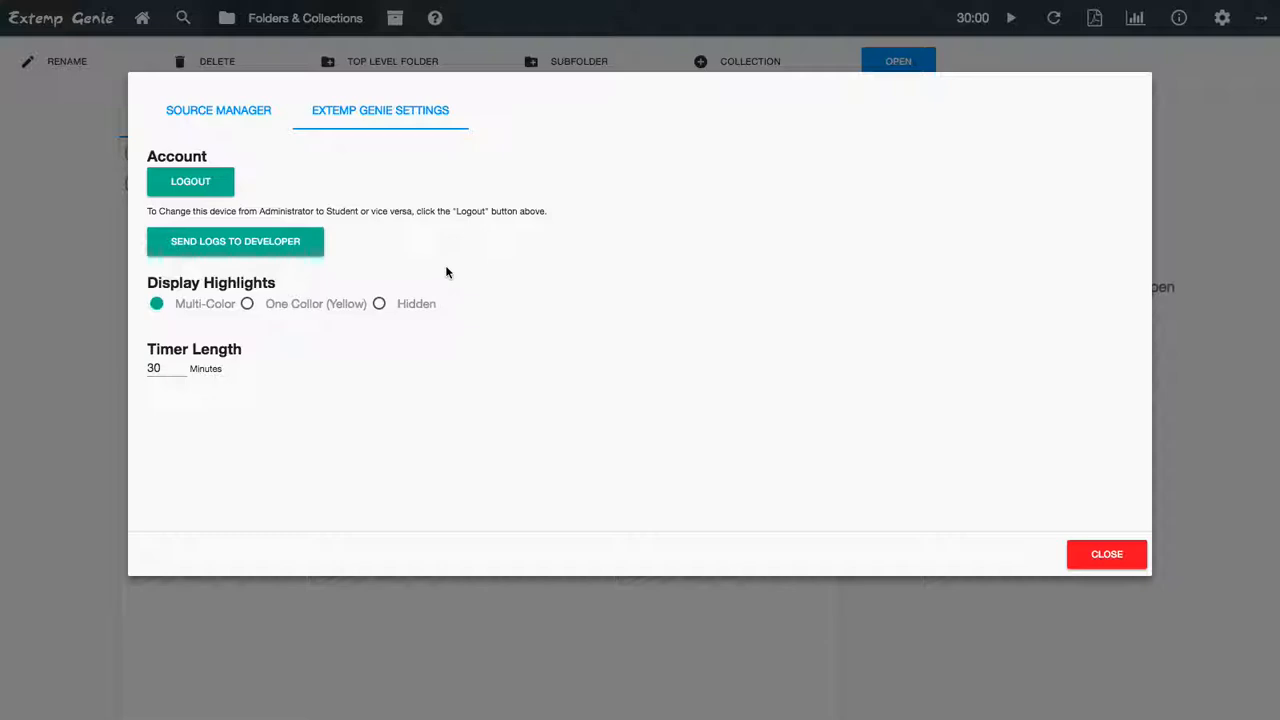
mouse_move(392, 318)
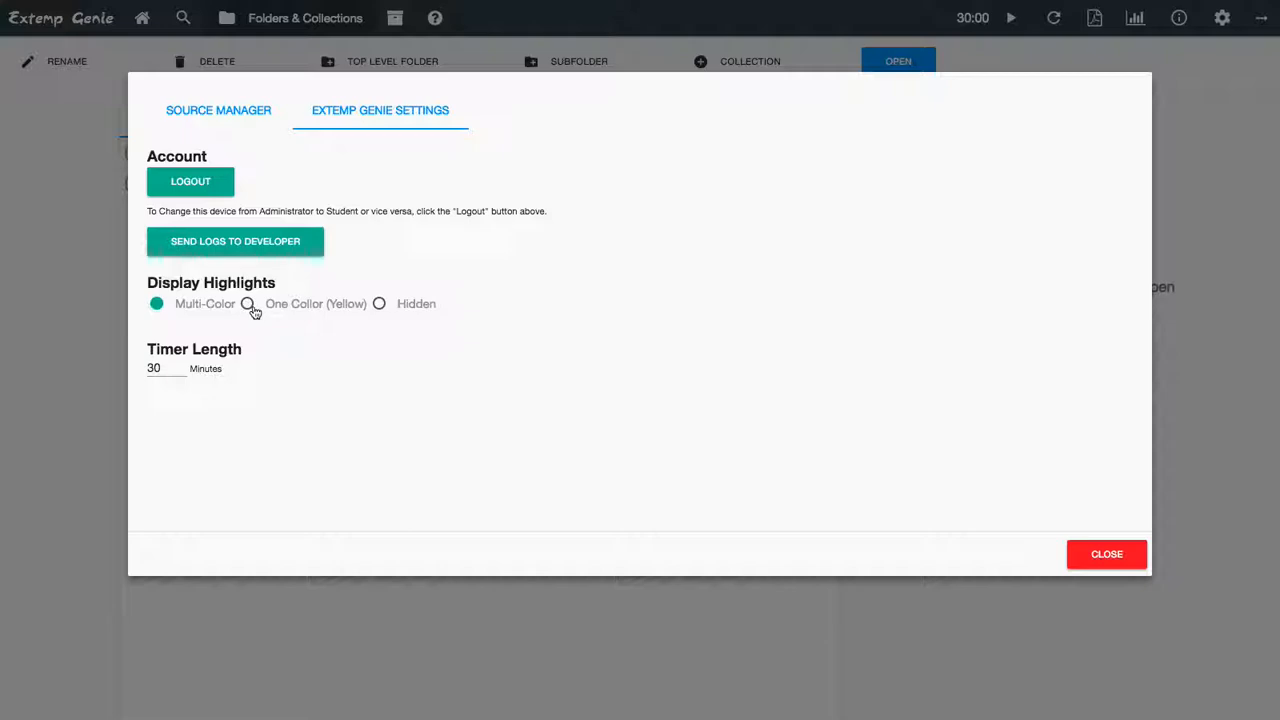
mouse_move(262, 312)
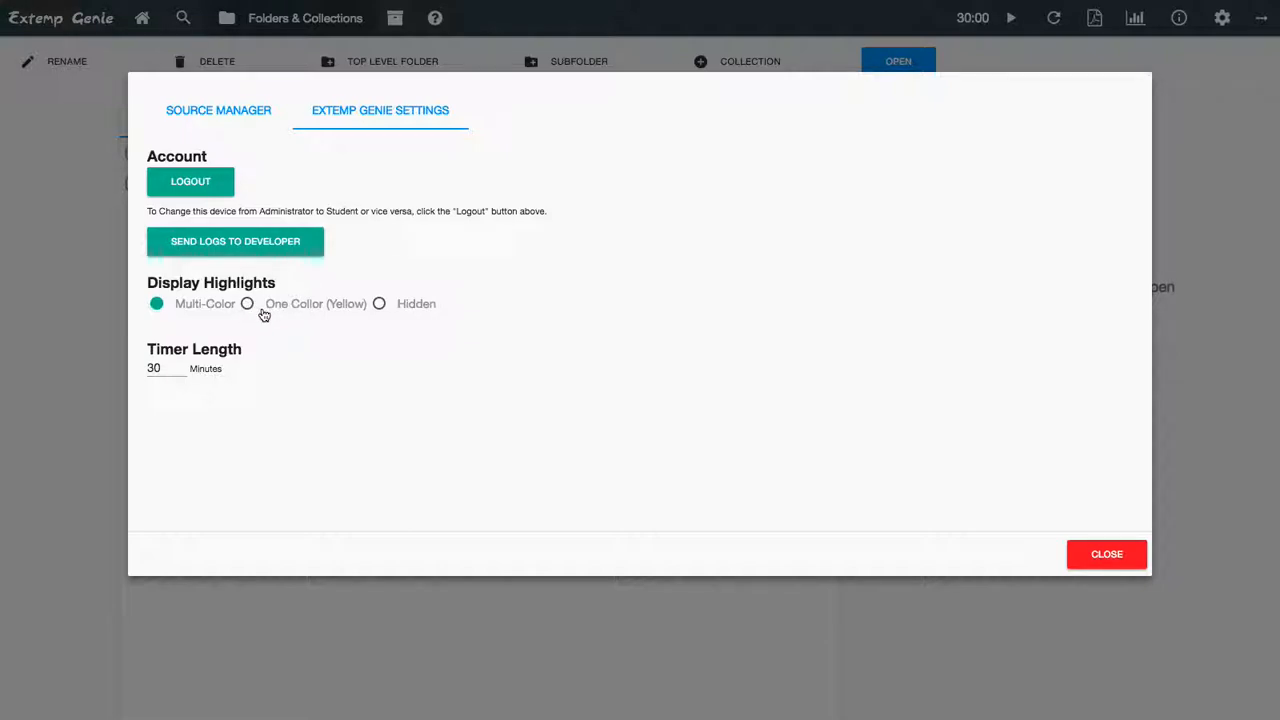
mouse_move(392, 310)
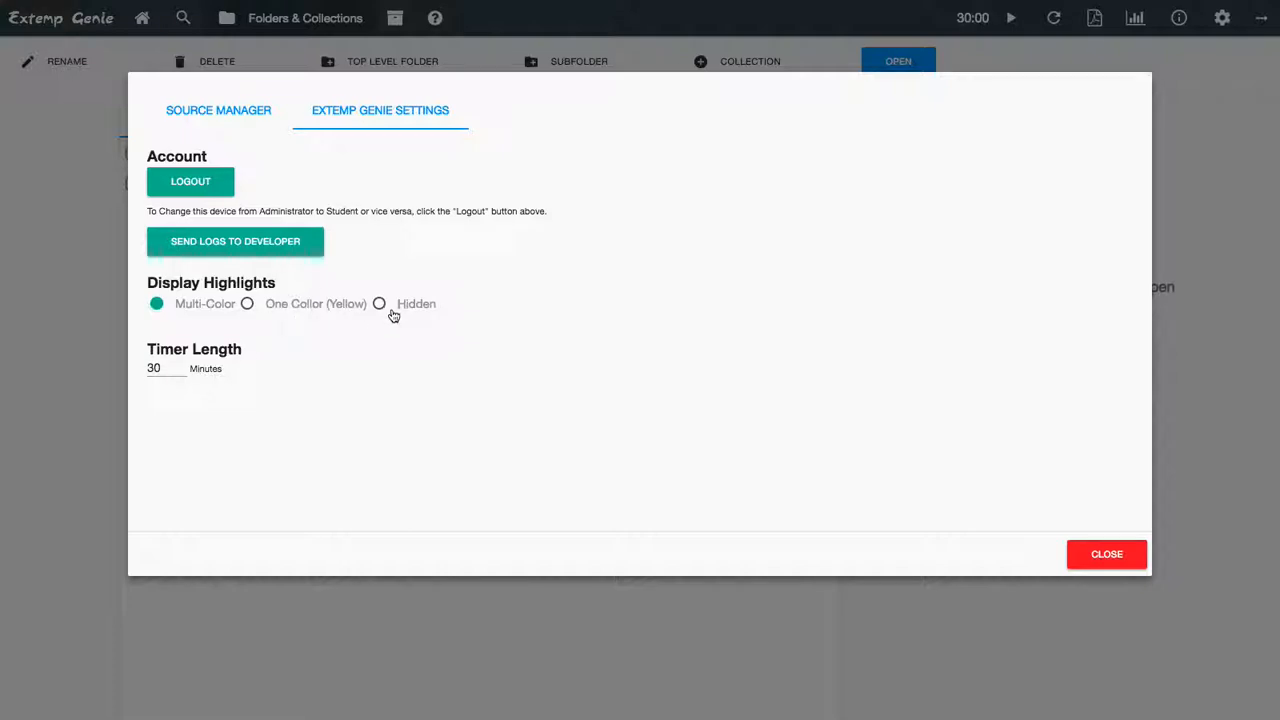
text(29)
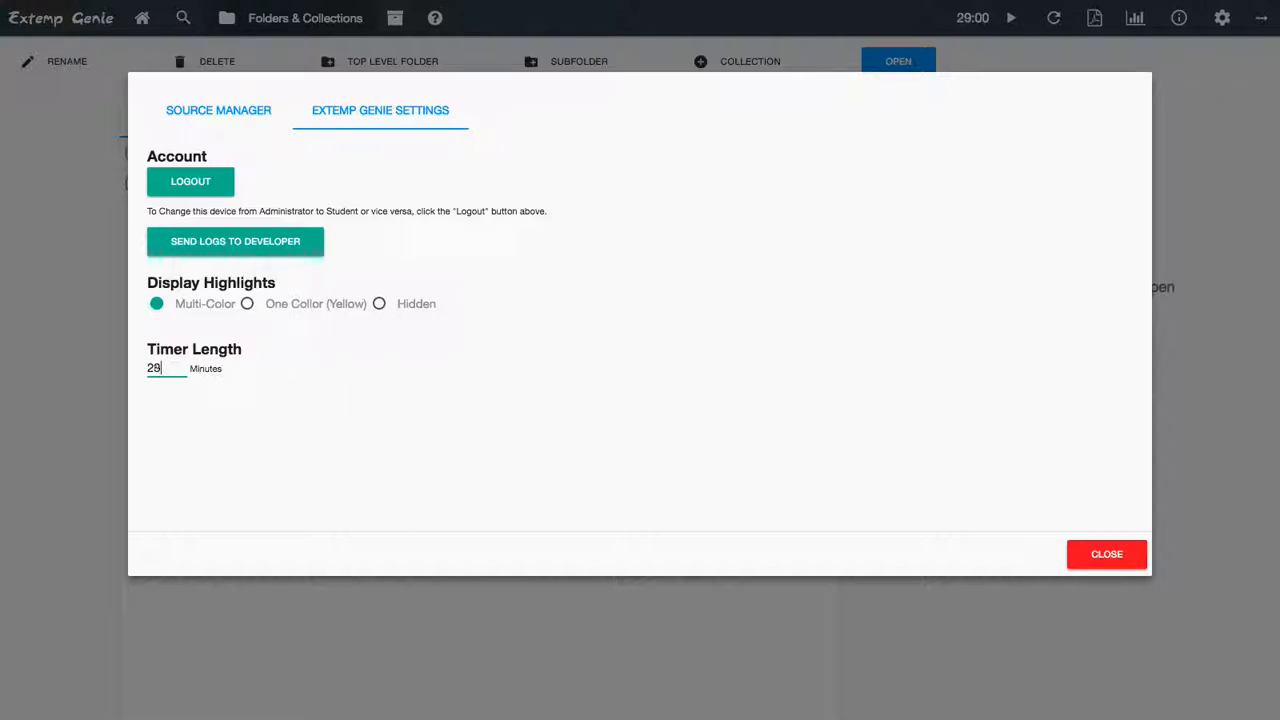
text(20)
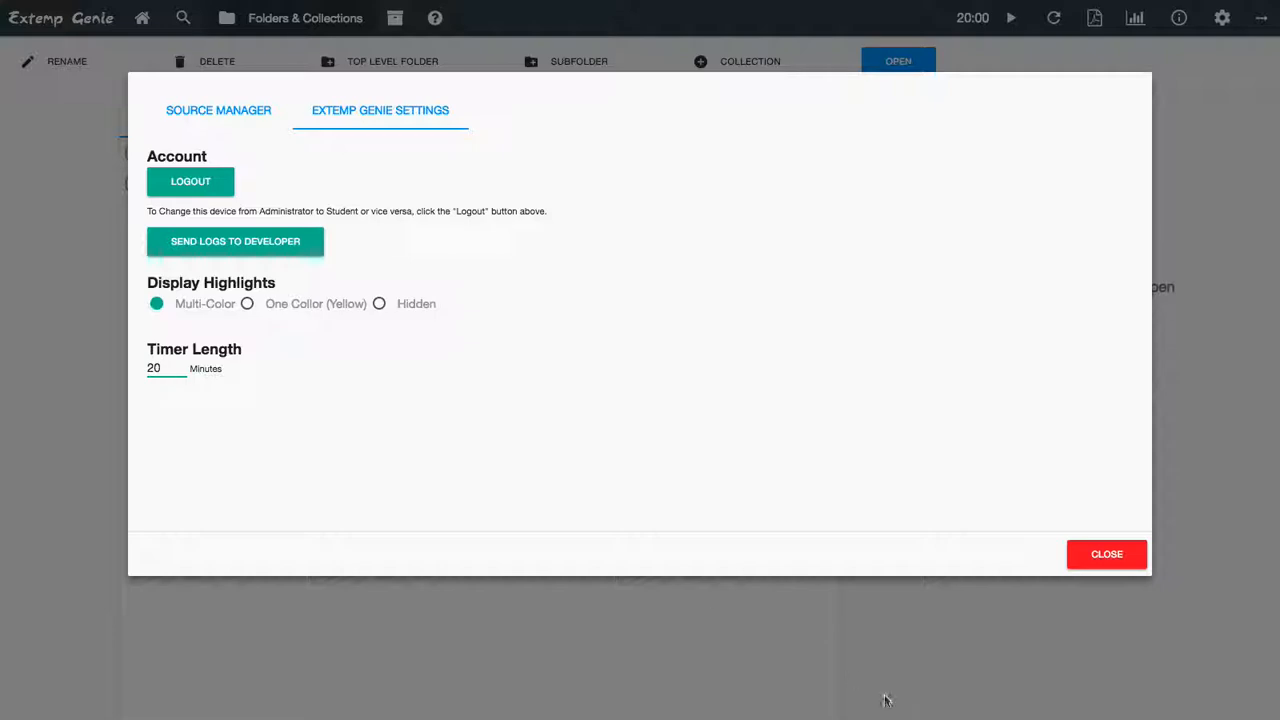
click(1106, 552)
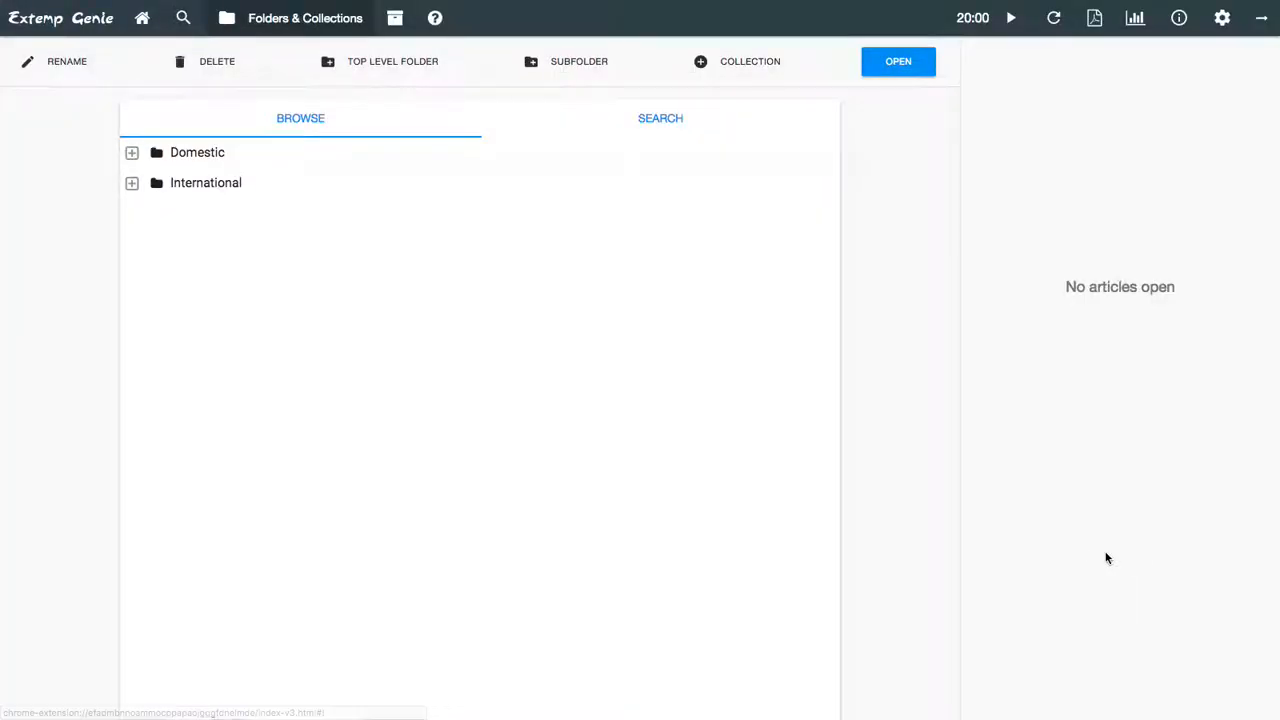
mouse_move(1120, 190)
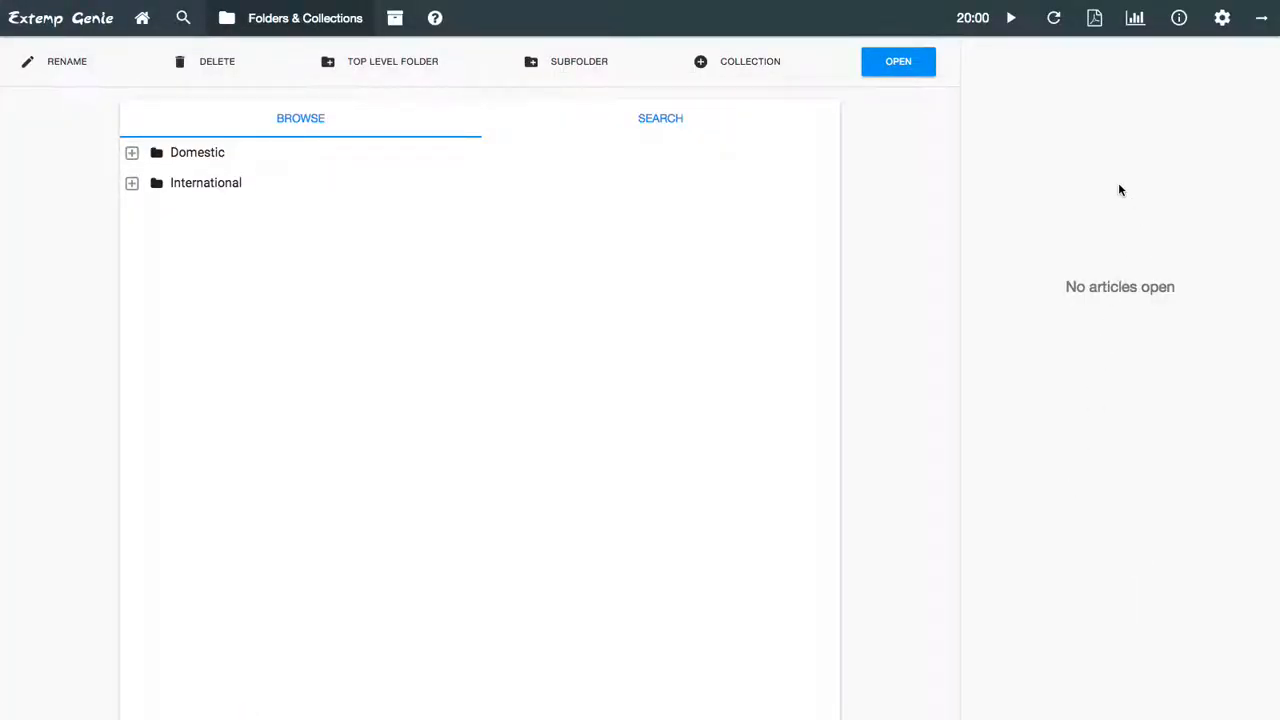
mouse_move(396, 18)
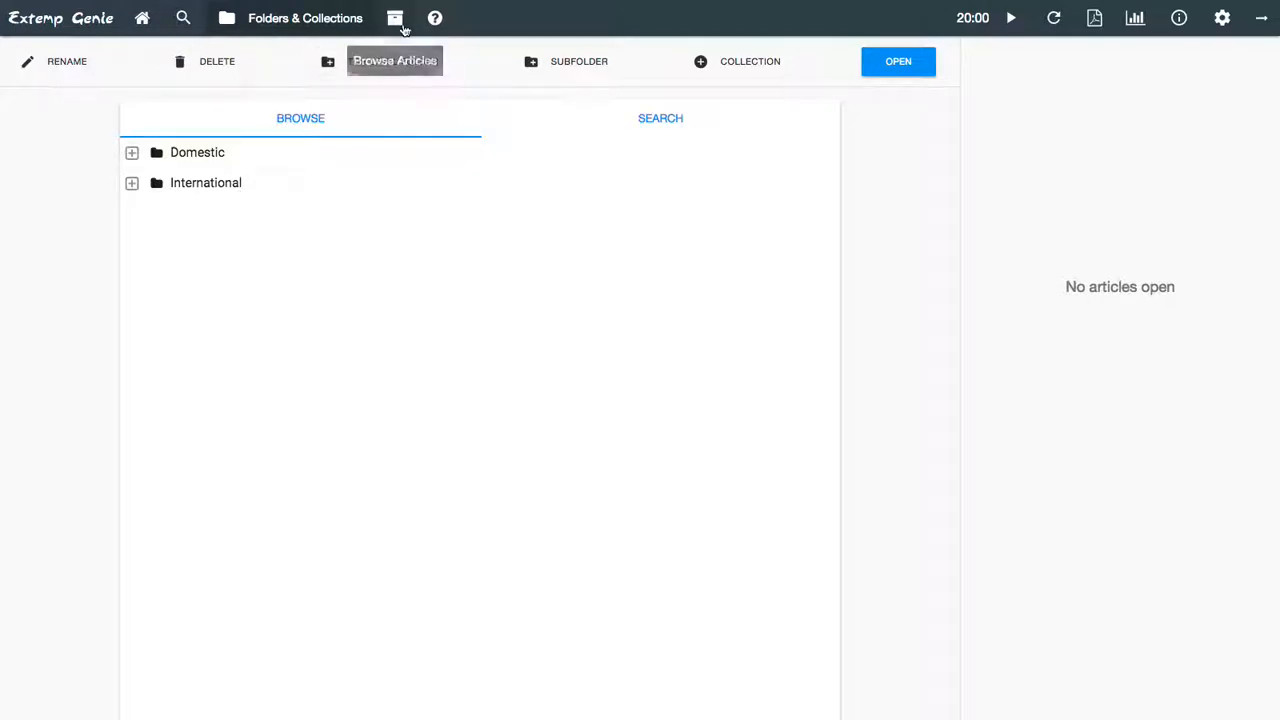
- From Browse Articles, read the Fox News Dijon article, then the Spiegel Migrant Crime article
click(394, 18)
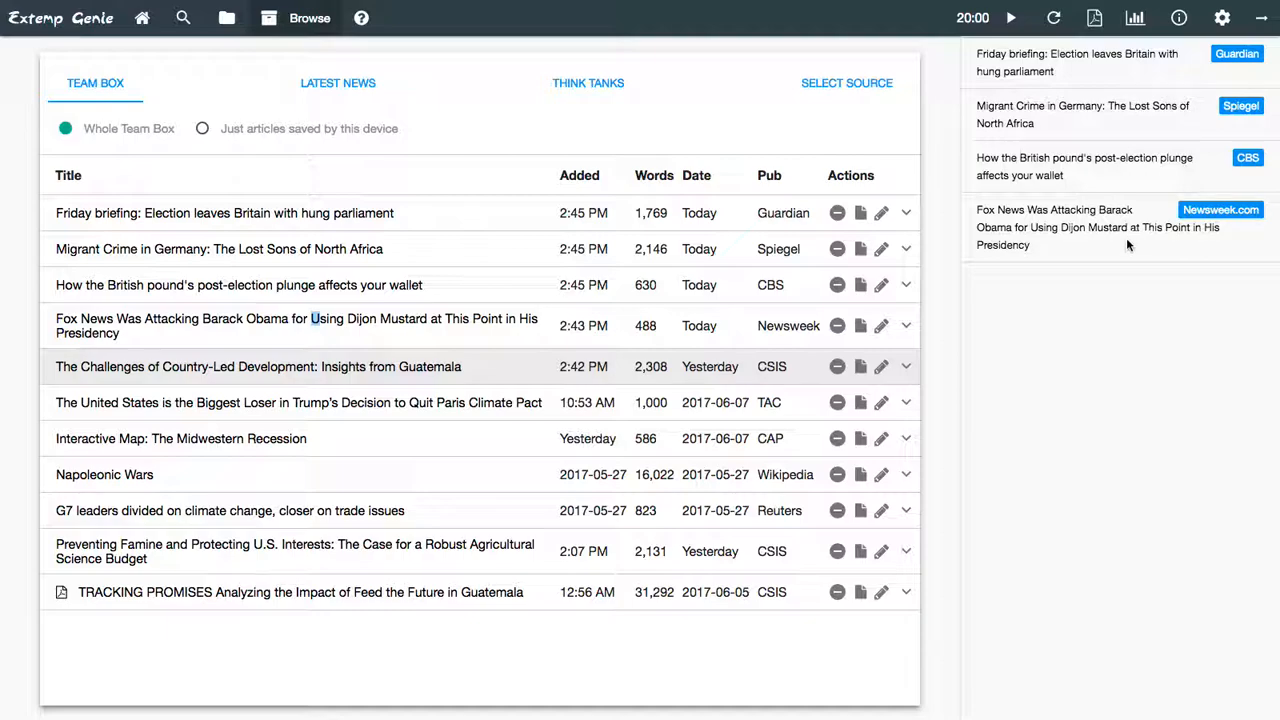
click(296, 324)
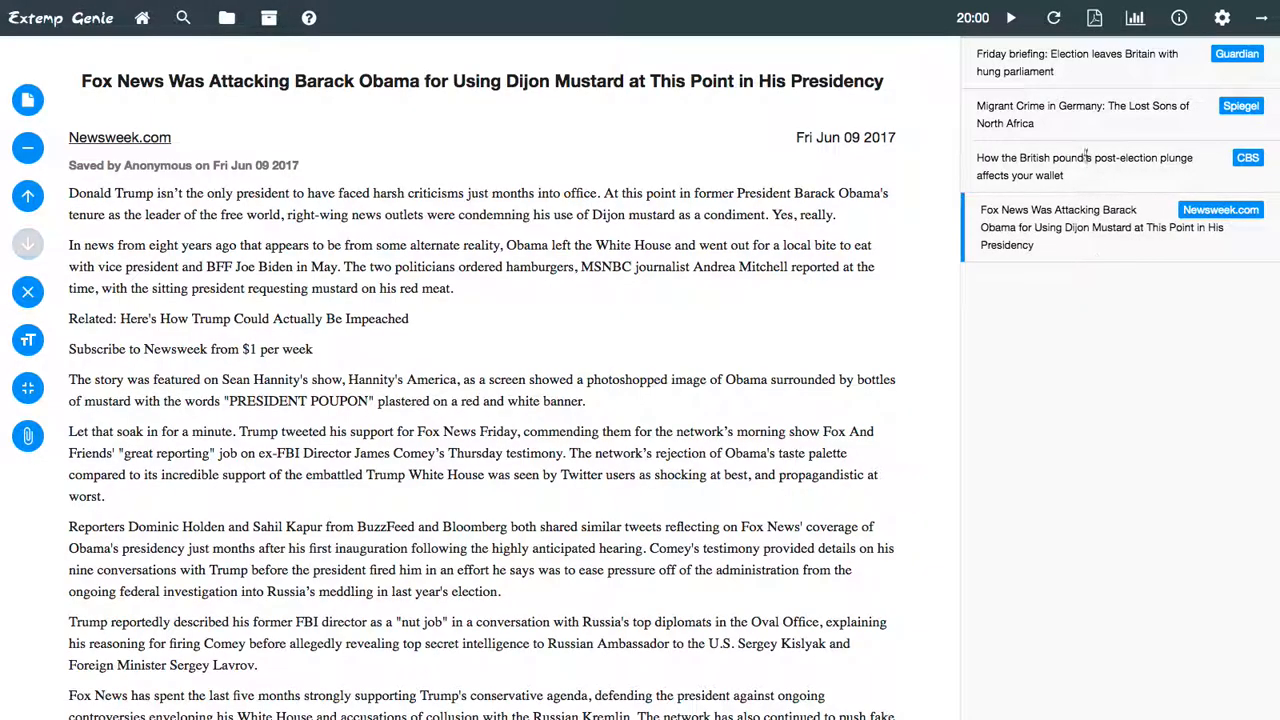
click(1084, 114)
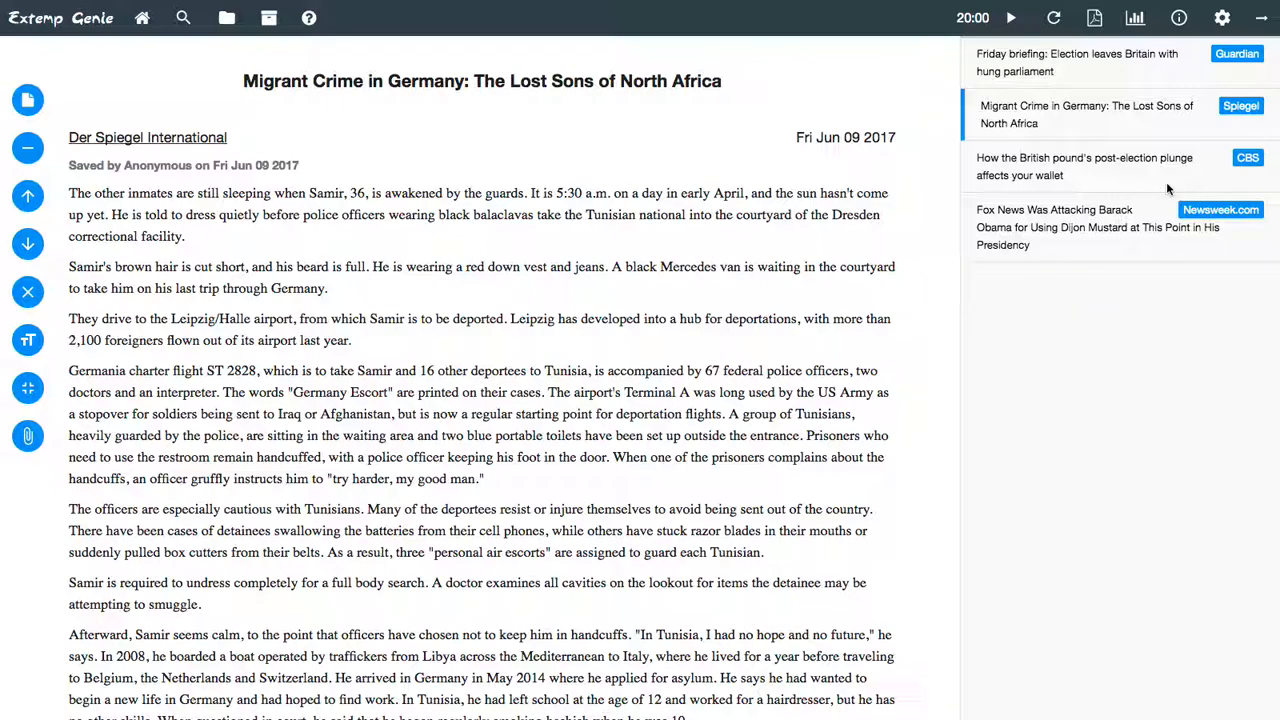
mouse_move(1260, 18)
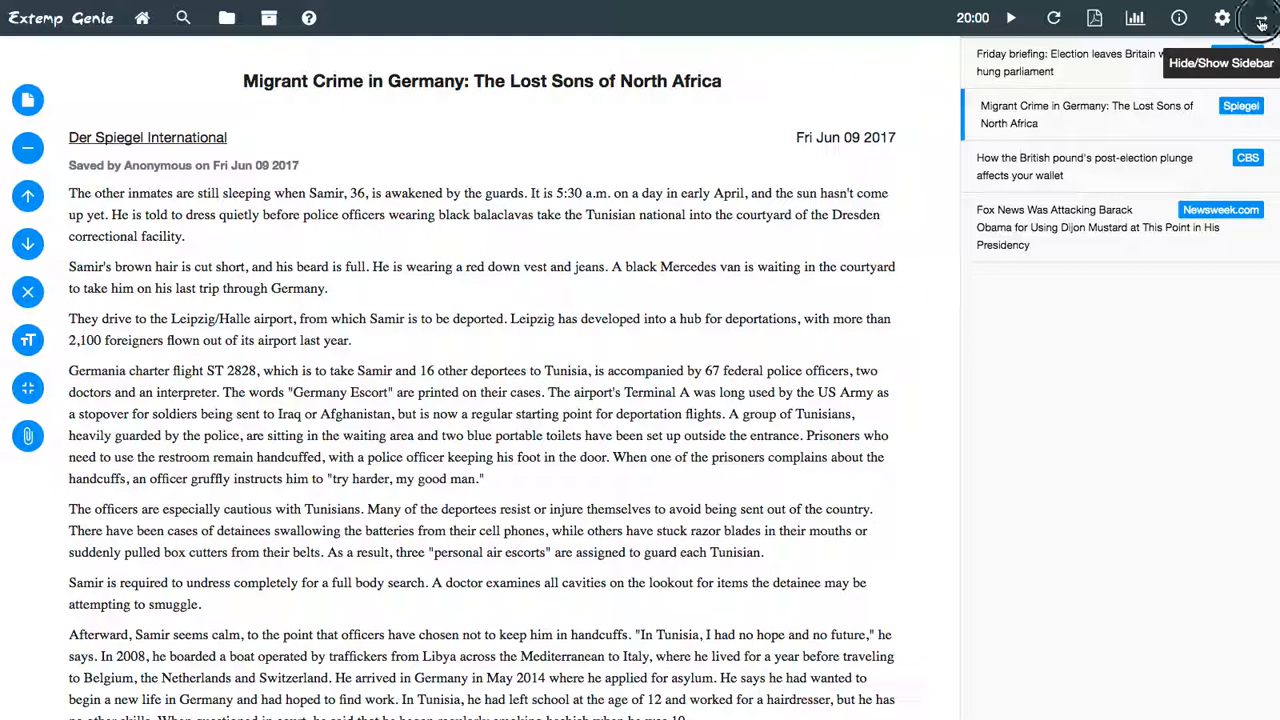
click(1260, 18)
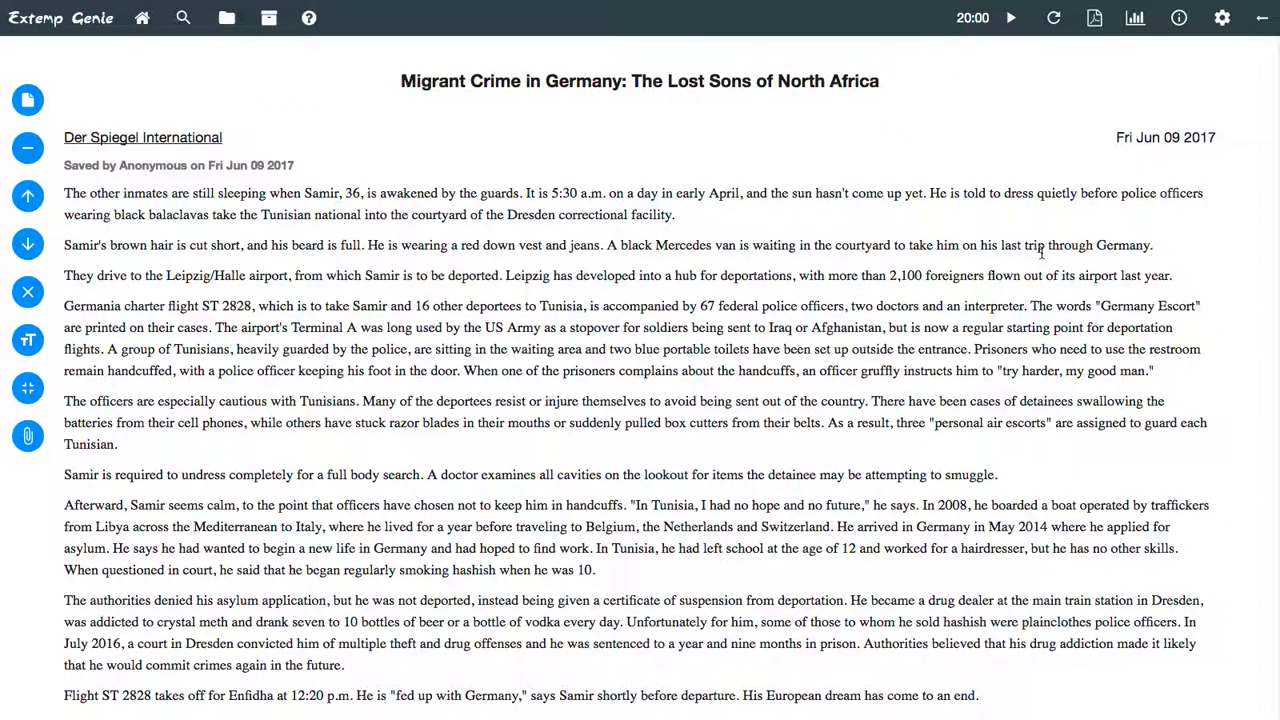
mouse_move(1256, 272)
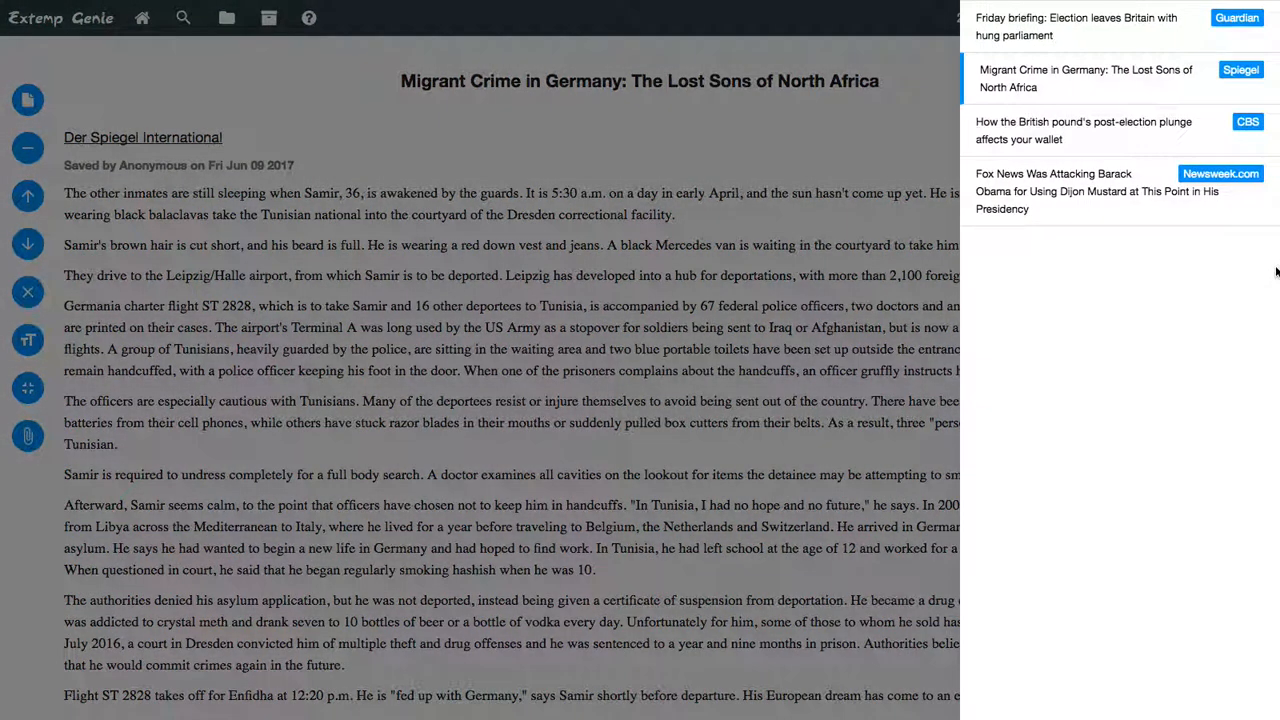
mouse_move(1140, 336)
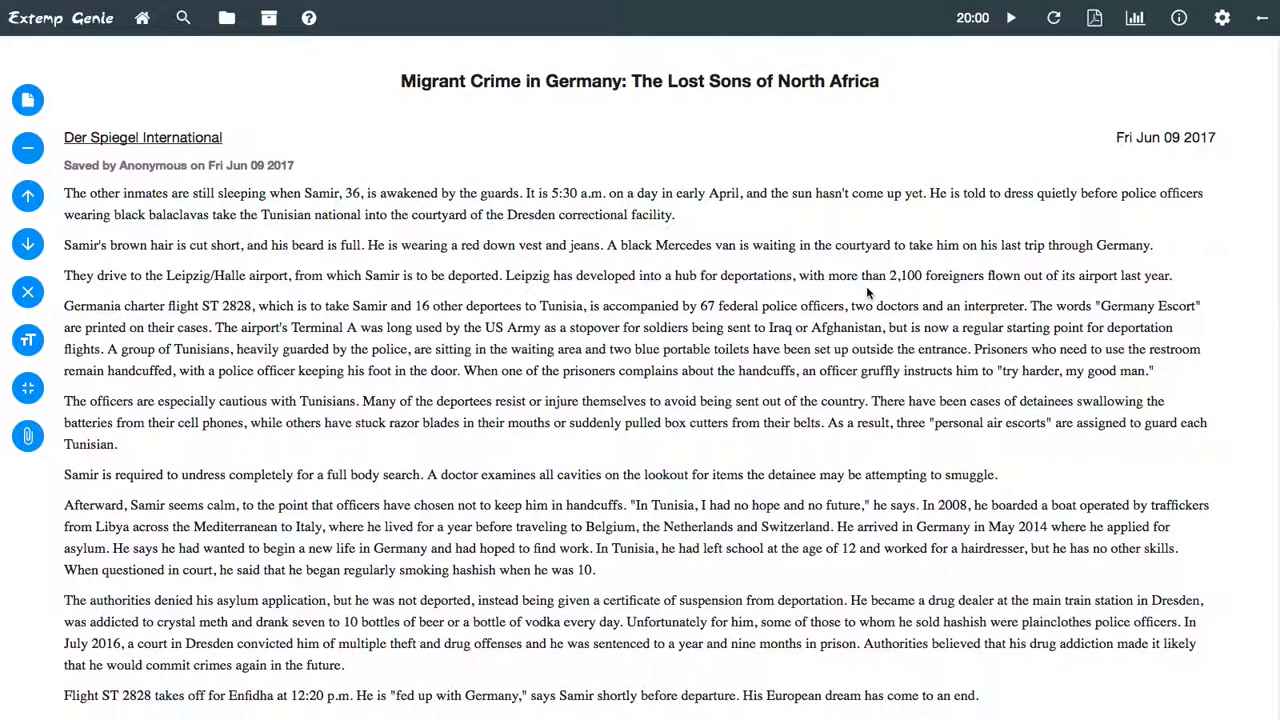
click(1260, 18)
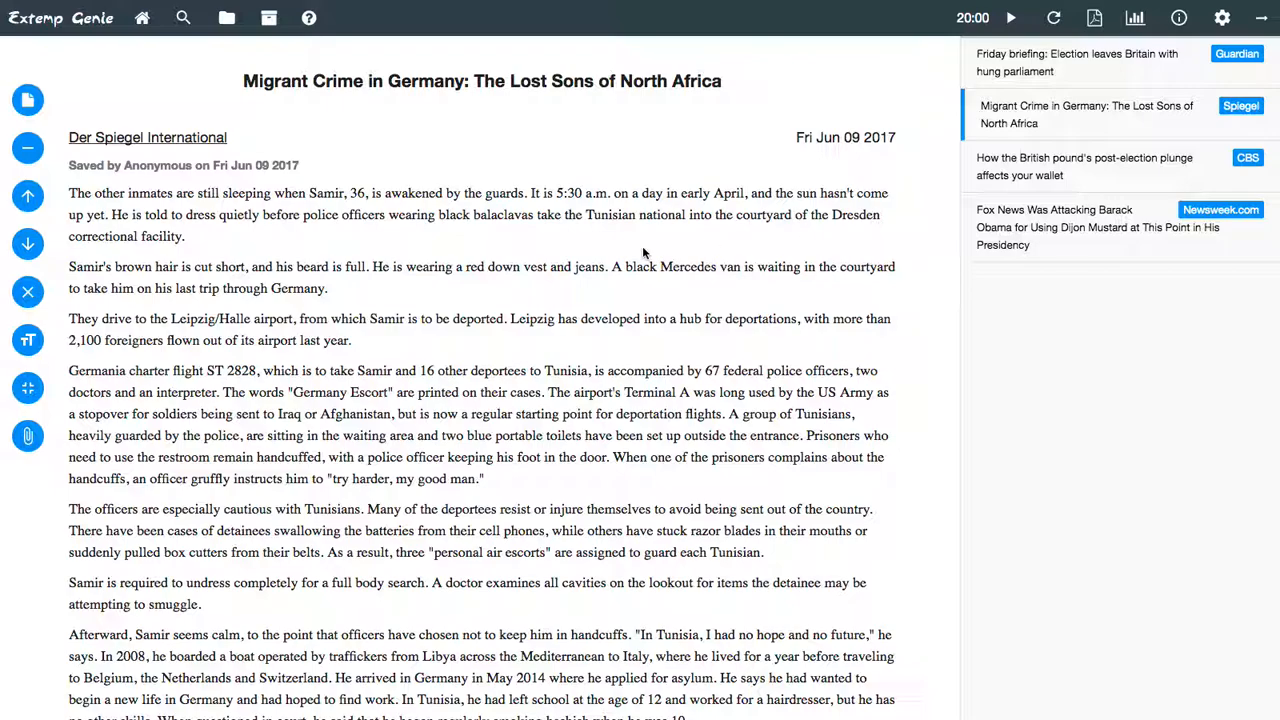
mouse_move(720, 260)
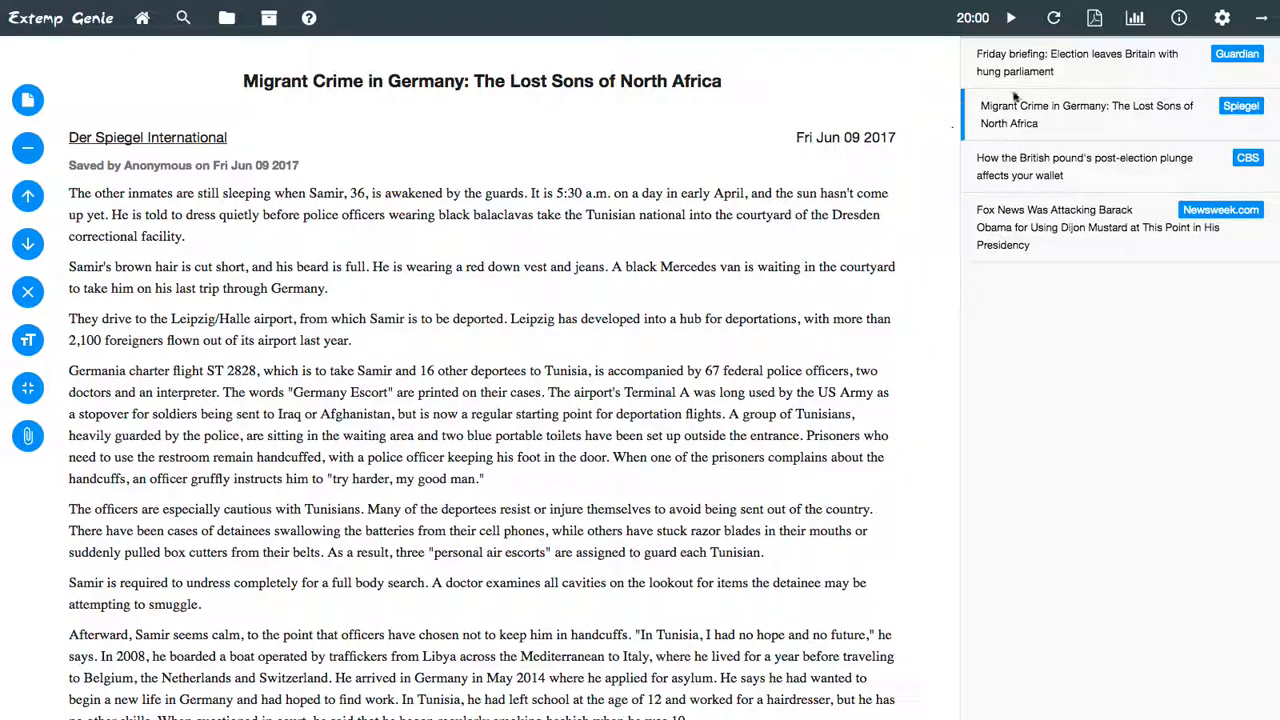
mouse_move(1136, 18)
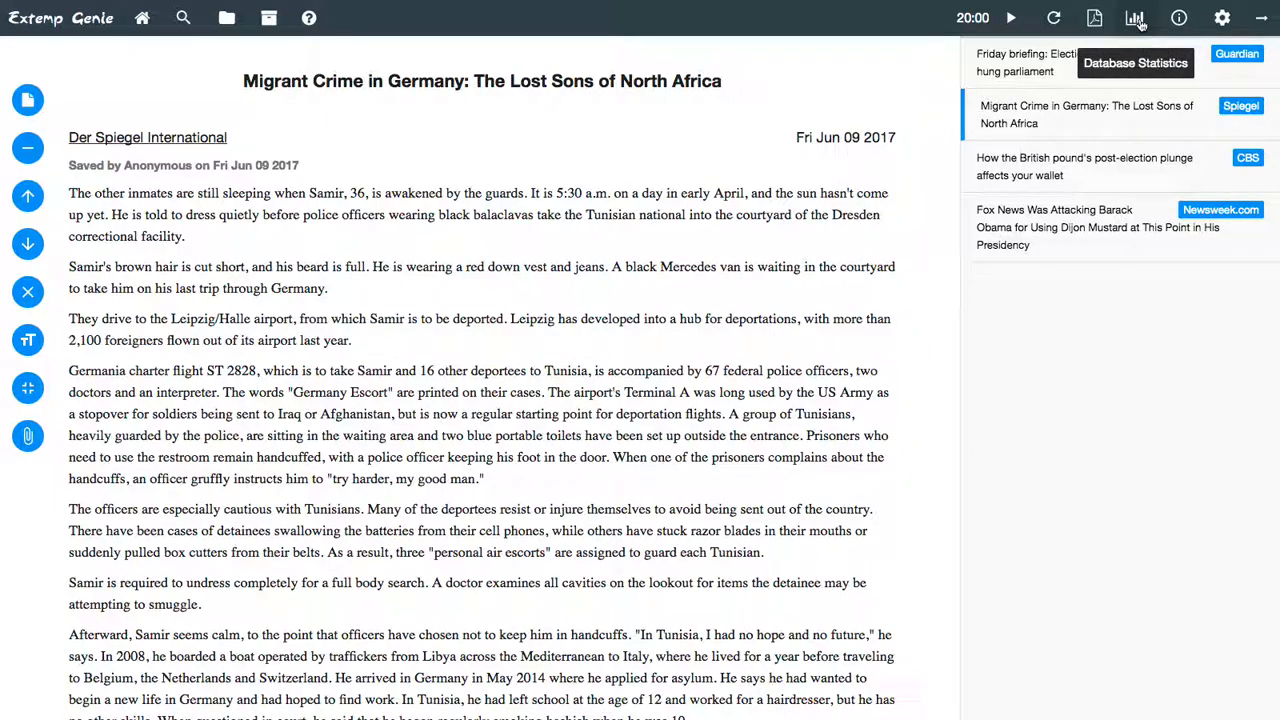
- View the weekly article chart, then the per-publication Source Statistics counts
click(1136, 18)
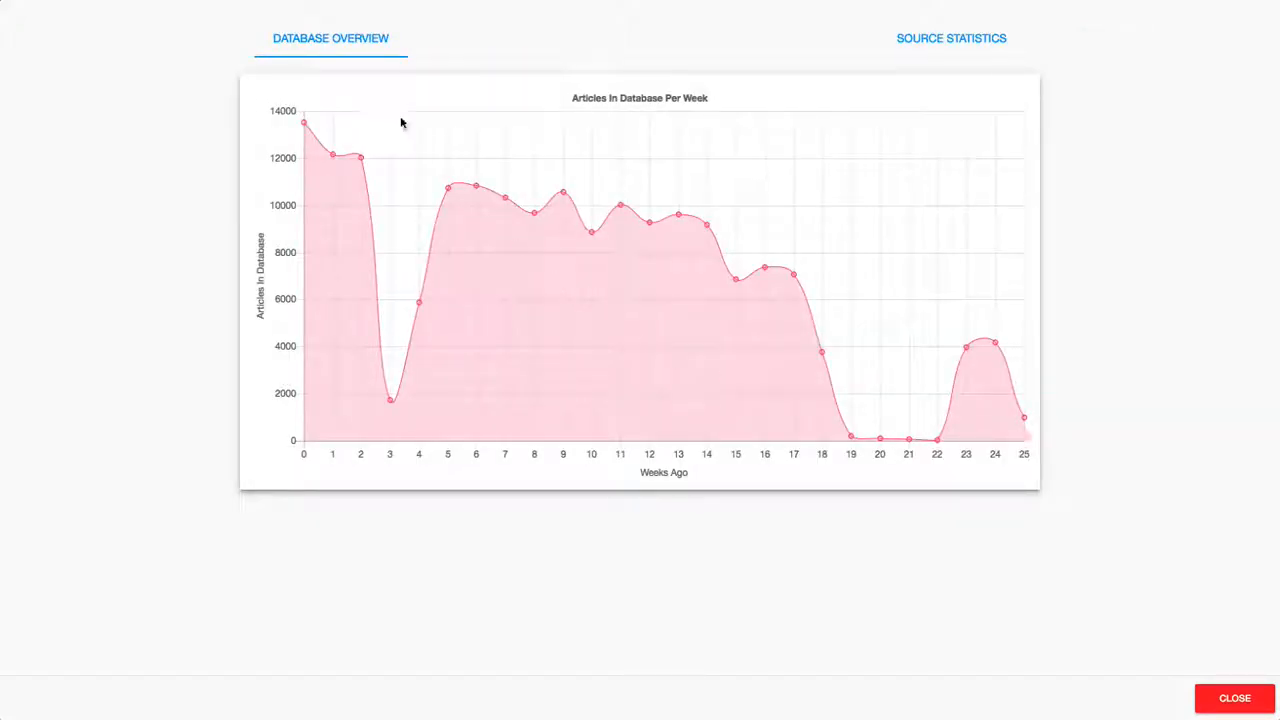
mouse_move(390, 324)
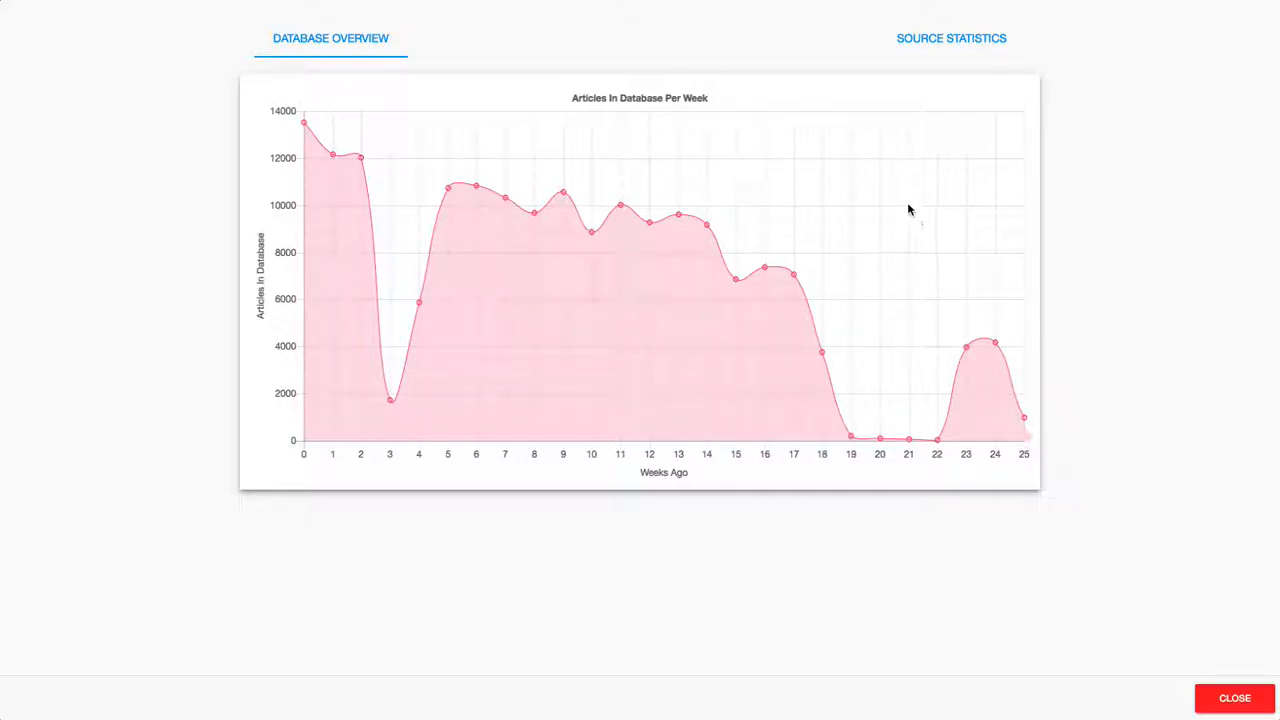
mouse_move(952, 38)
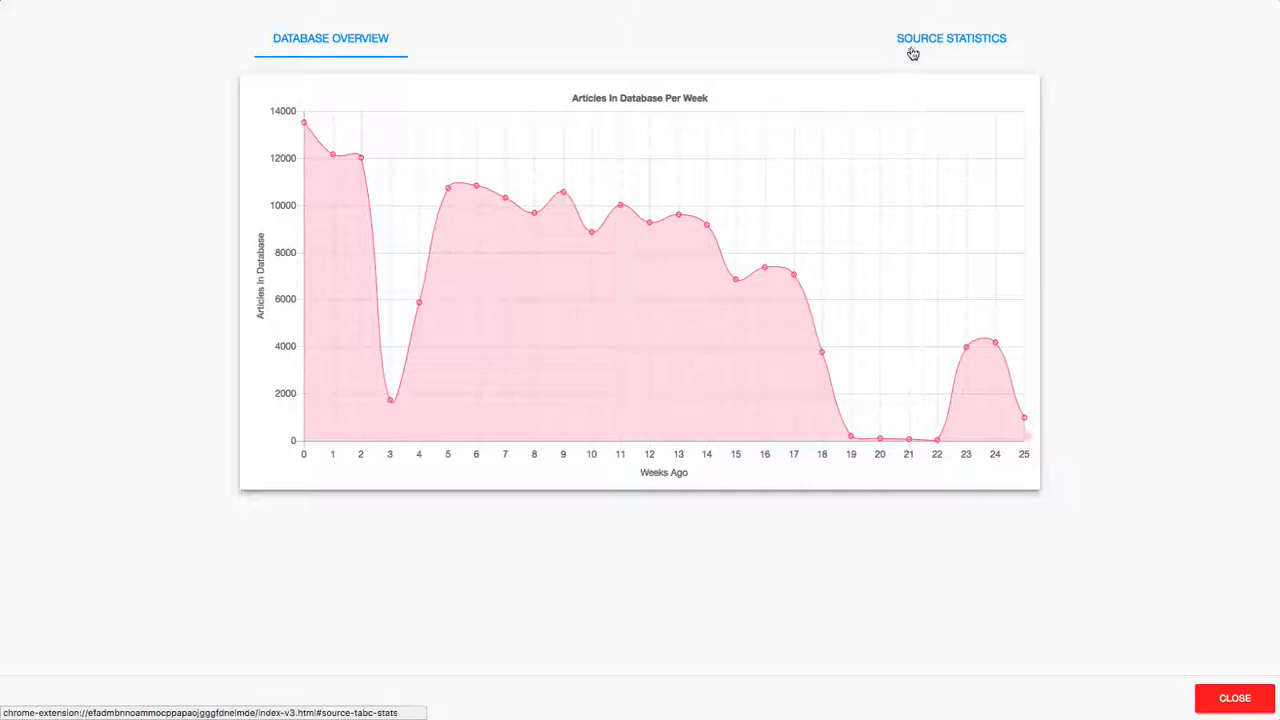
click(952, 38)
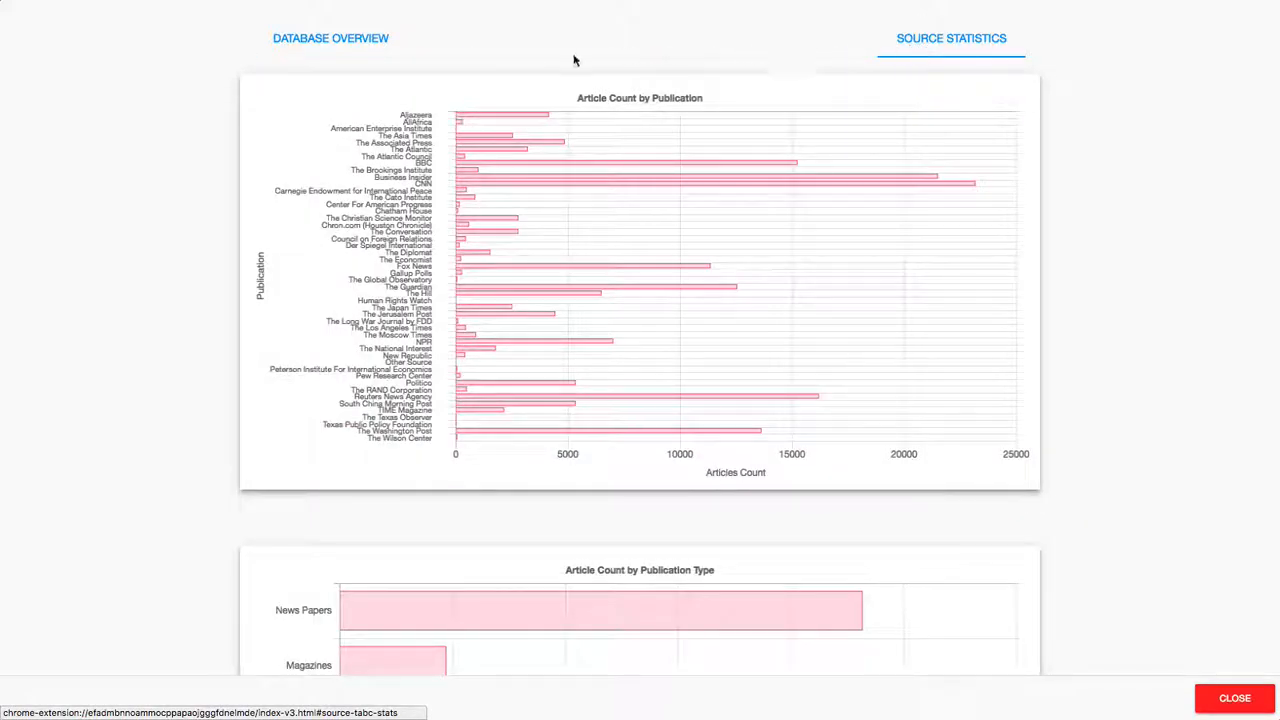
mouse_move(464, 120)
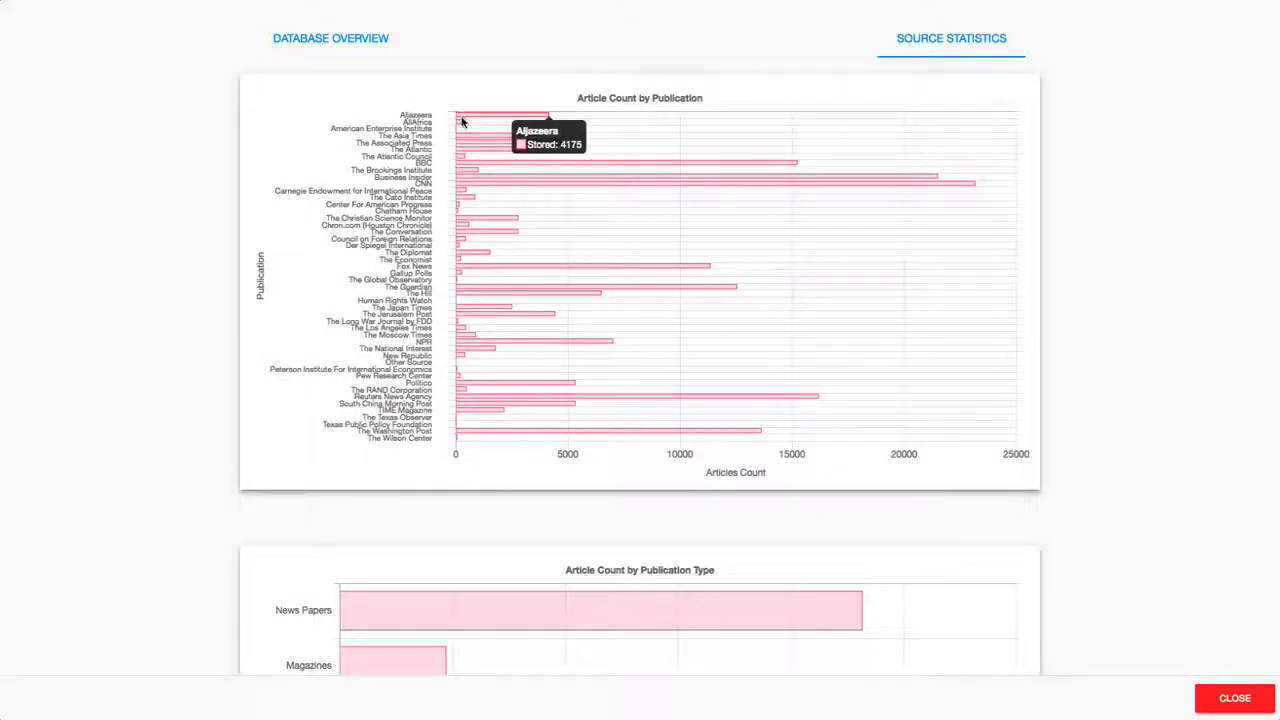
mouse_move(468, 152)
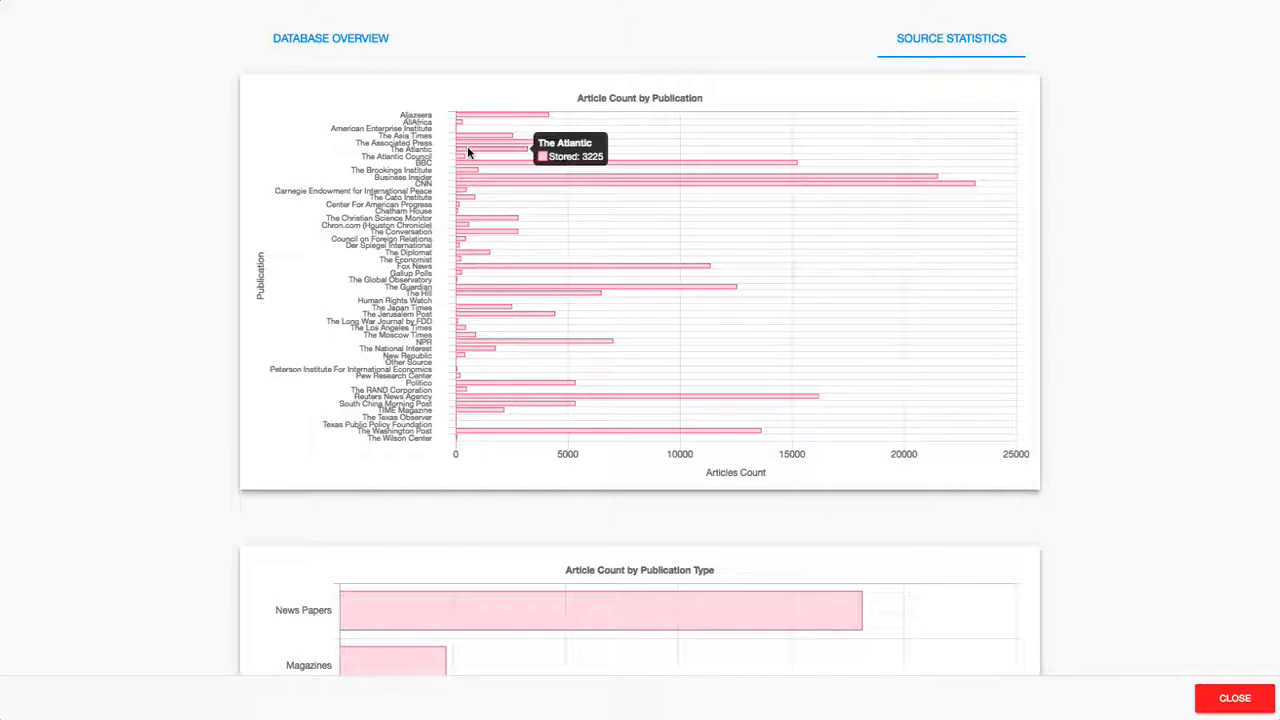
scroll(down, 3)
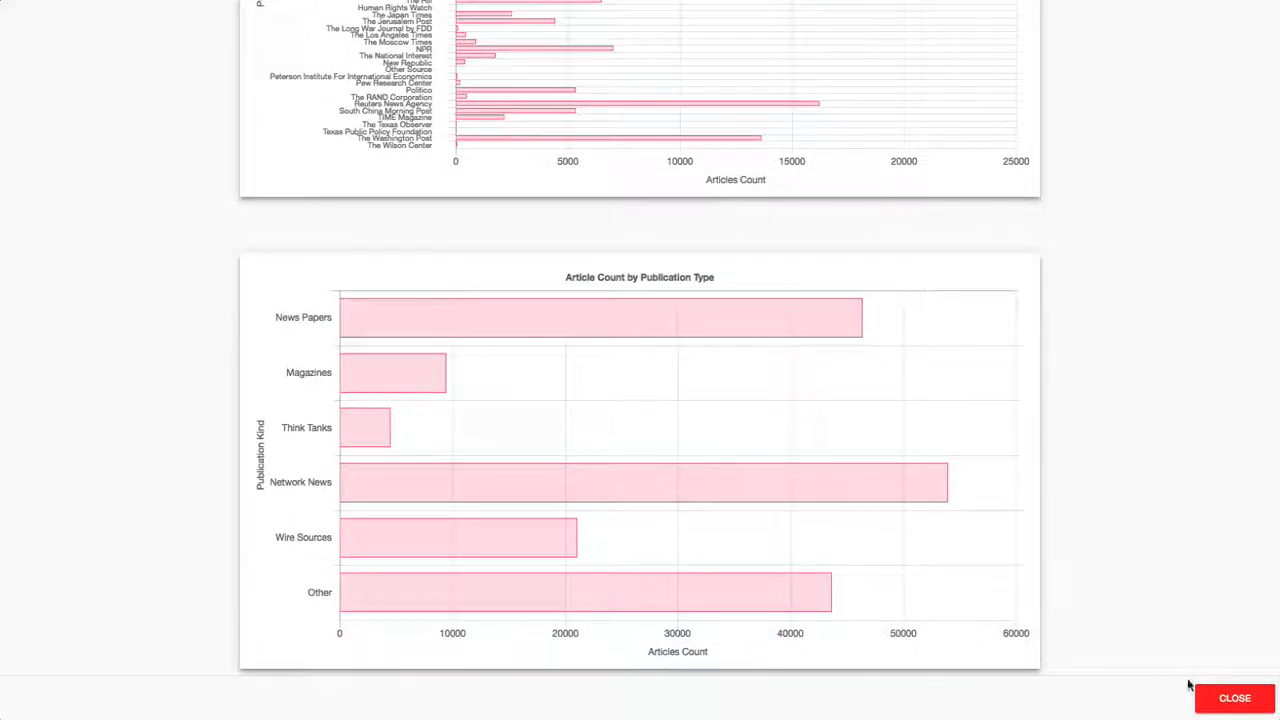